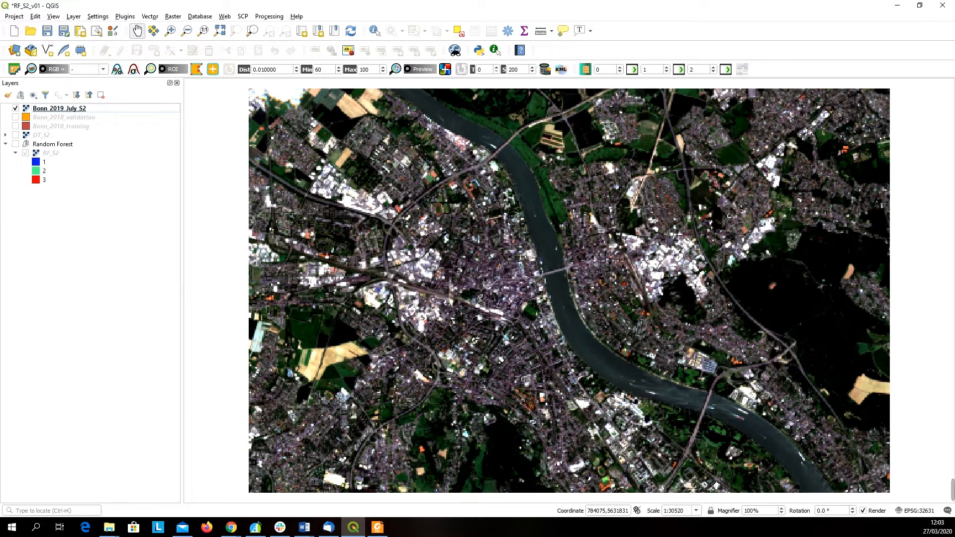
{"action": "mouse_move", "coordinate": [60, 126]}
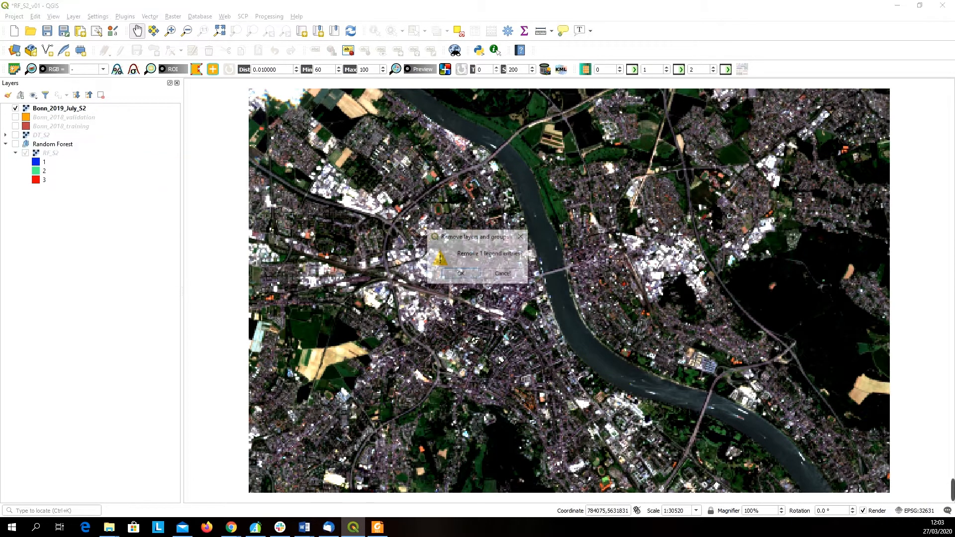
Remove the Random Forest group and the DT_S2, Bonn_2018_training and Bonn_2018_validation layers
{"action": "left_click", "coordinate": [461, 273]}
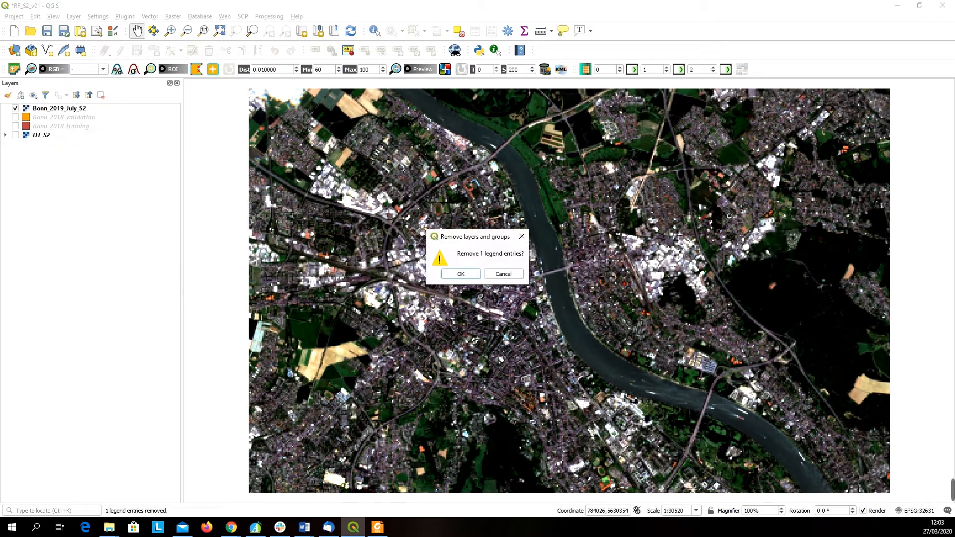
{"action": "left_click", "coordinate": [460, 273]}
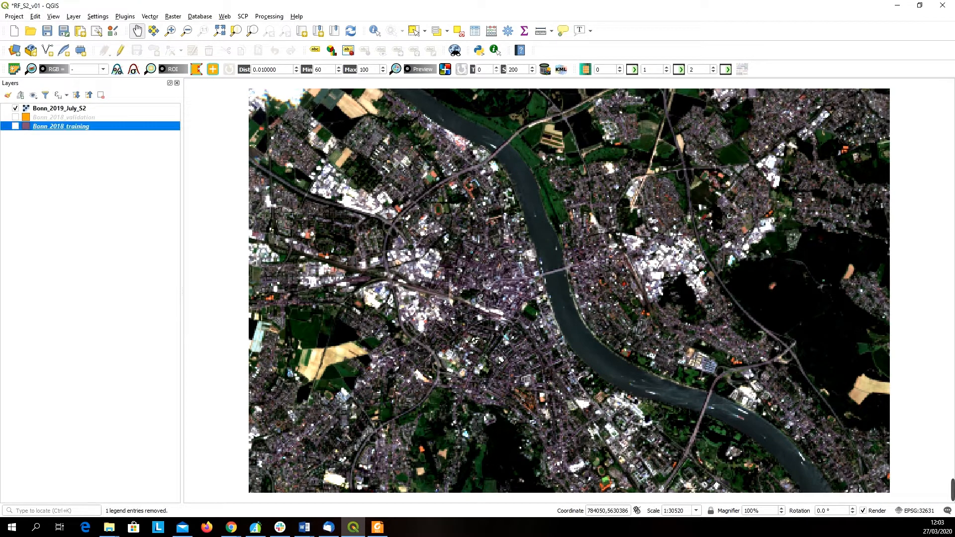
{"action": "right_click", "coordinate": [60, 126]}
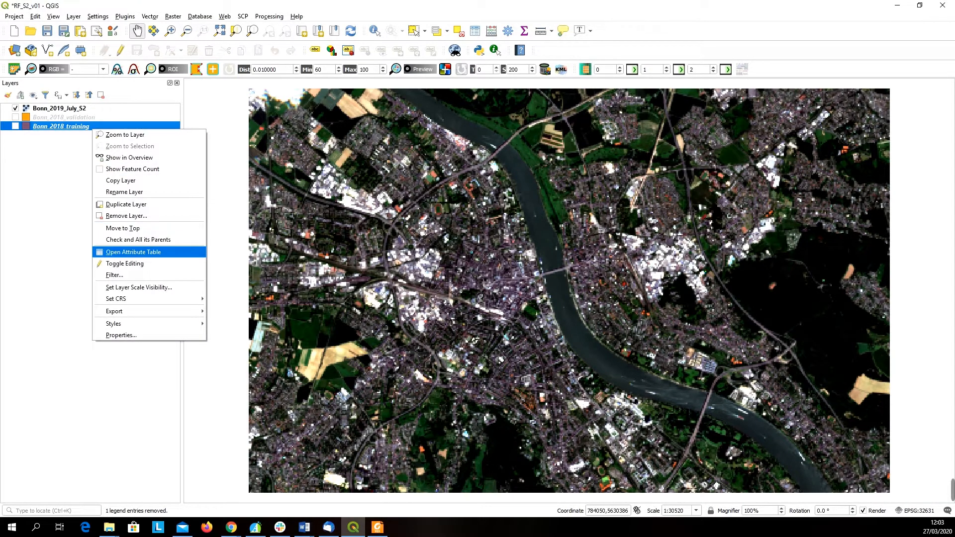
{"action": "left_click", "coordinate": [126, 215]}
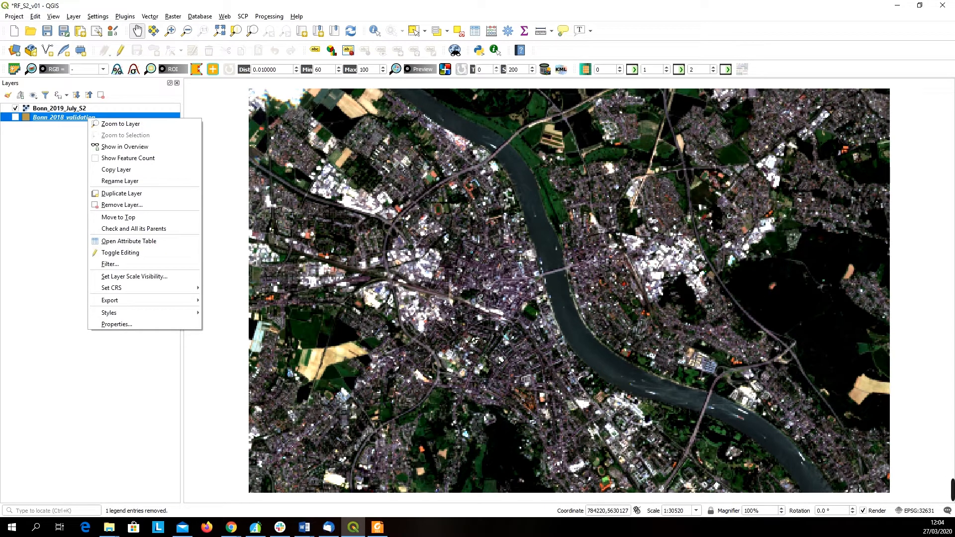
{"action": "left_click", "coordinate": [121, 204]}
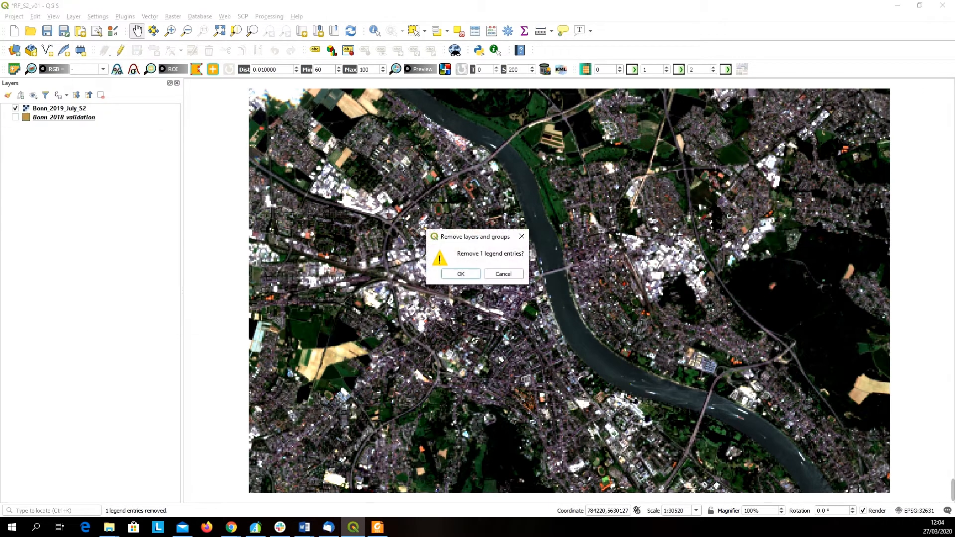
{"action": "left_click", "coordinate": [459, 273]}
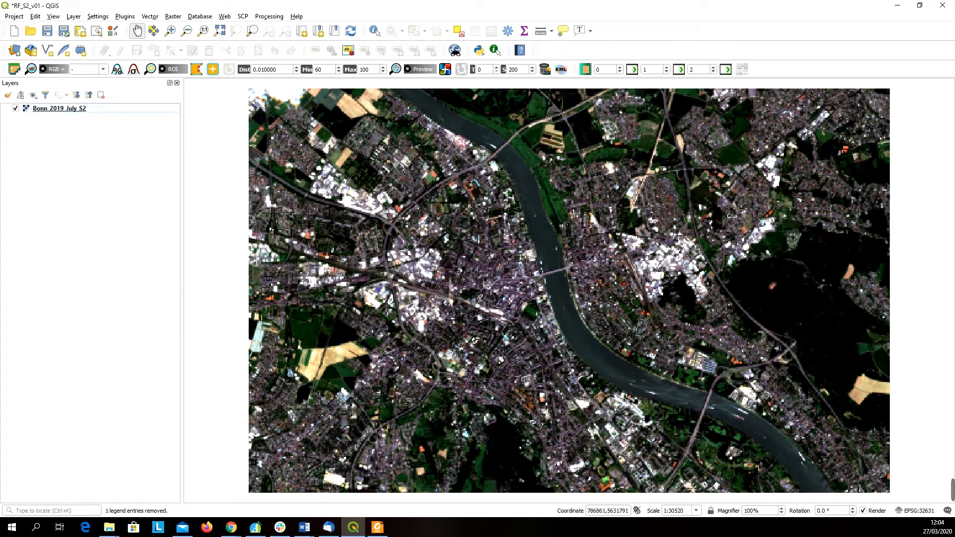
Save the project as a new project file named Segmentation
{"action": "left_click", "coordinate": [14, 16]}
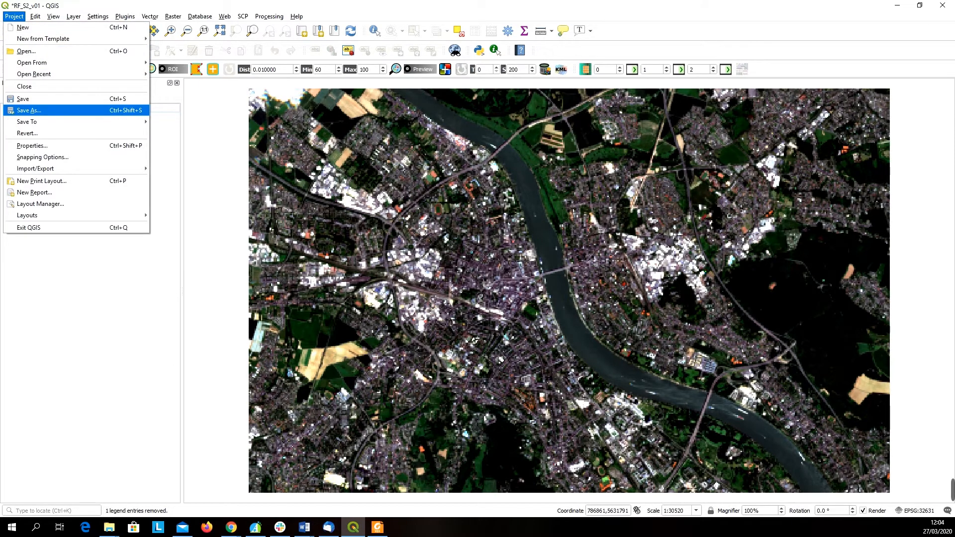
{"action": "left_click", "coordinate": [29, 111]}
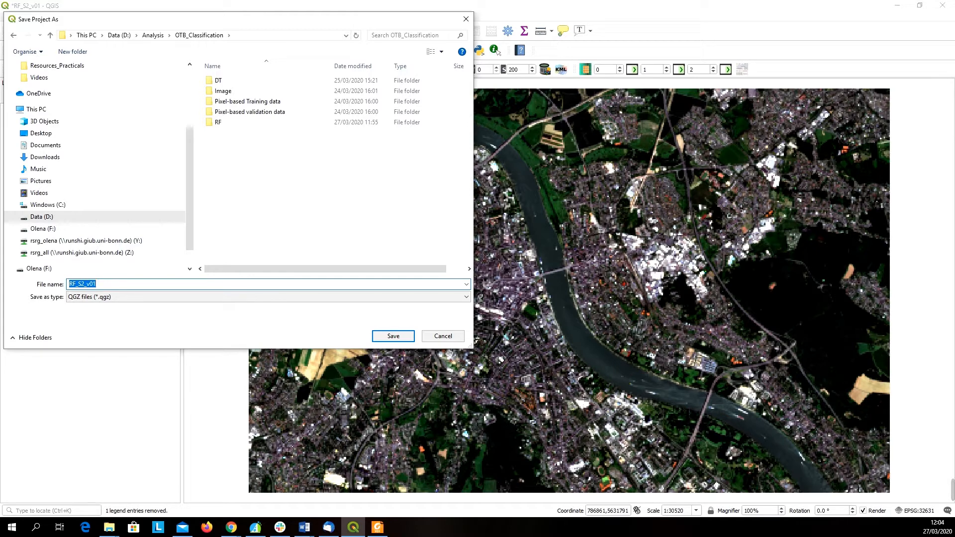
{"action": "type", "text": "Segmentation"}
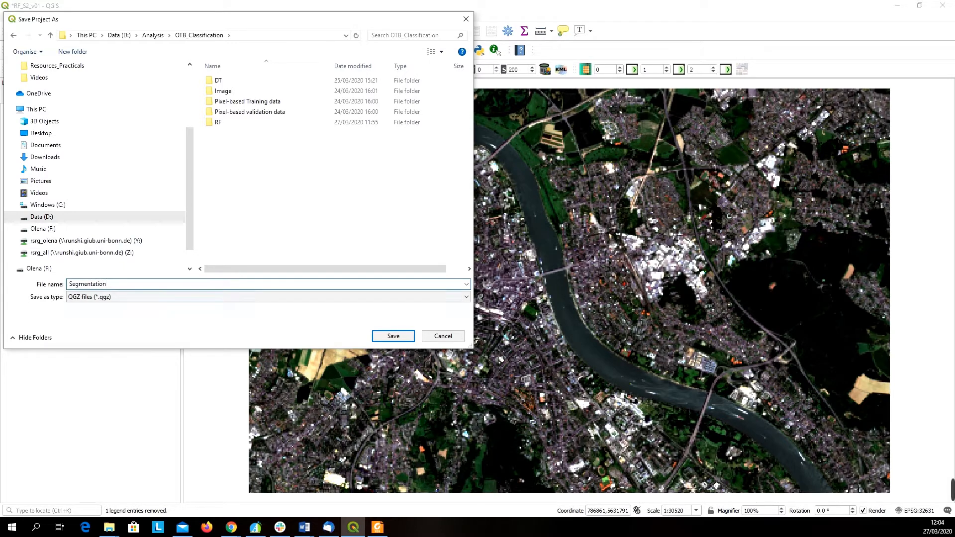
{"action": "left_click", "coordinate": [393, 335]}
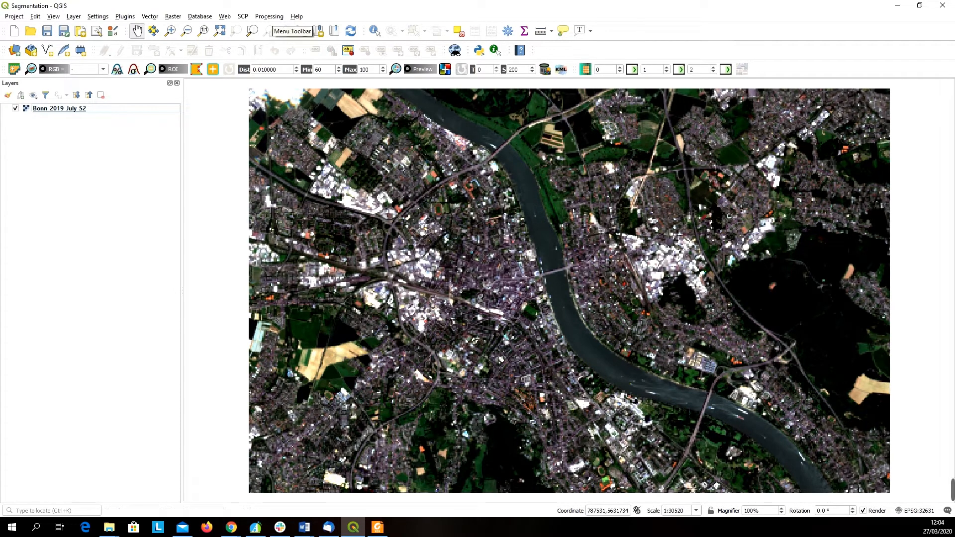
Open the Processing Toolbox and expand the OTB Segmentation algorithm group
{"action": "left_click", "coordinate": [268, 16]}
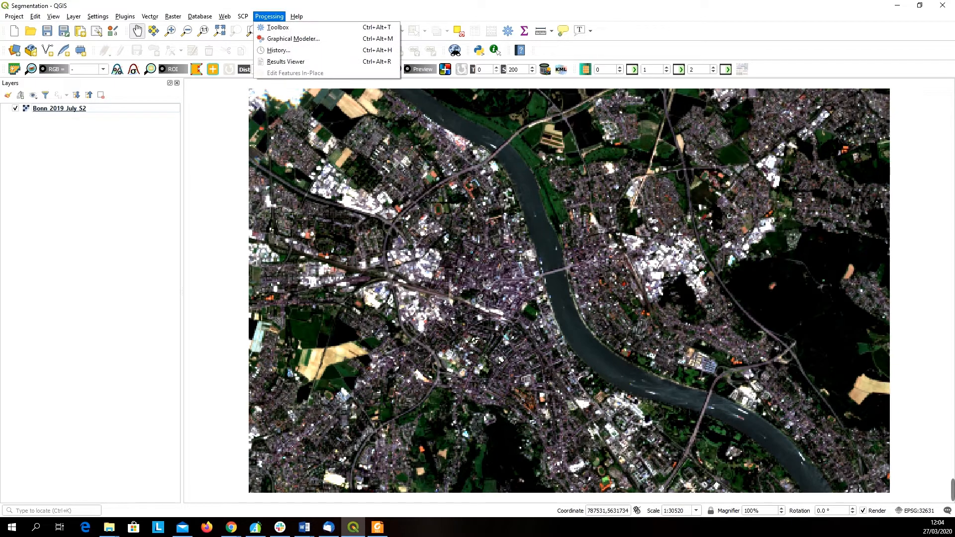
{"action": "mouse_move", "coordinate": [278, 27]}
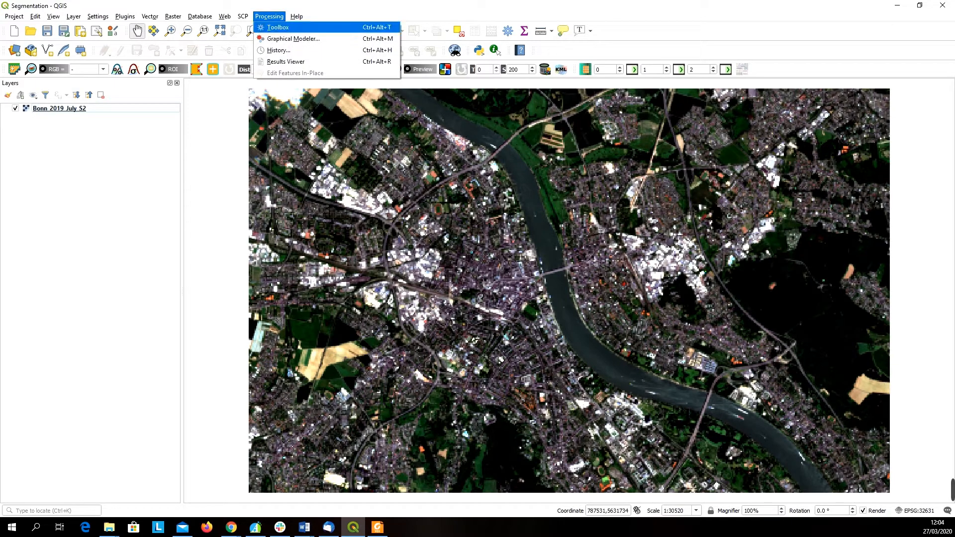
{"action": "left_click", "coordinate": [277, 27]}
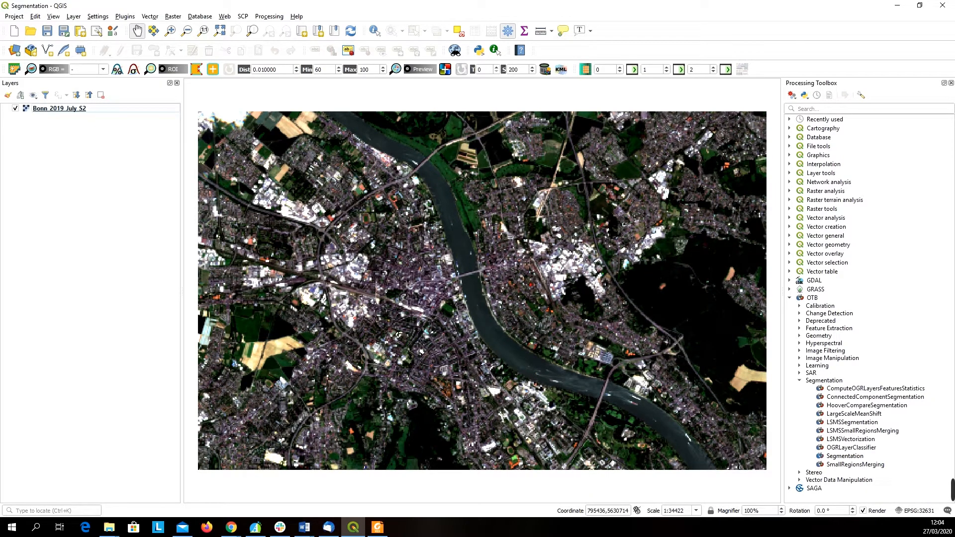
{"action": "mouse_move", "coordinate": [815, 289]}
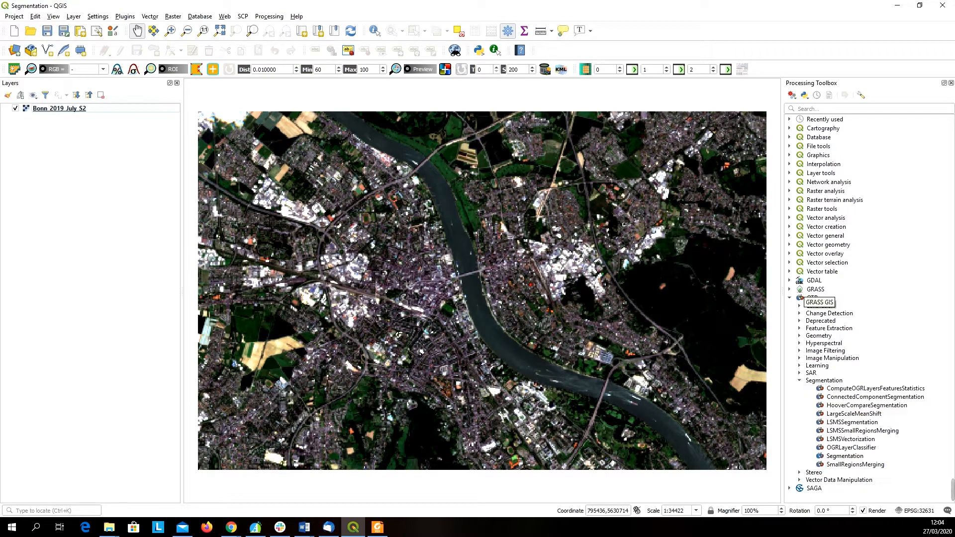
{"action": "left_click", "coordinate": [813, 298]}
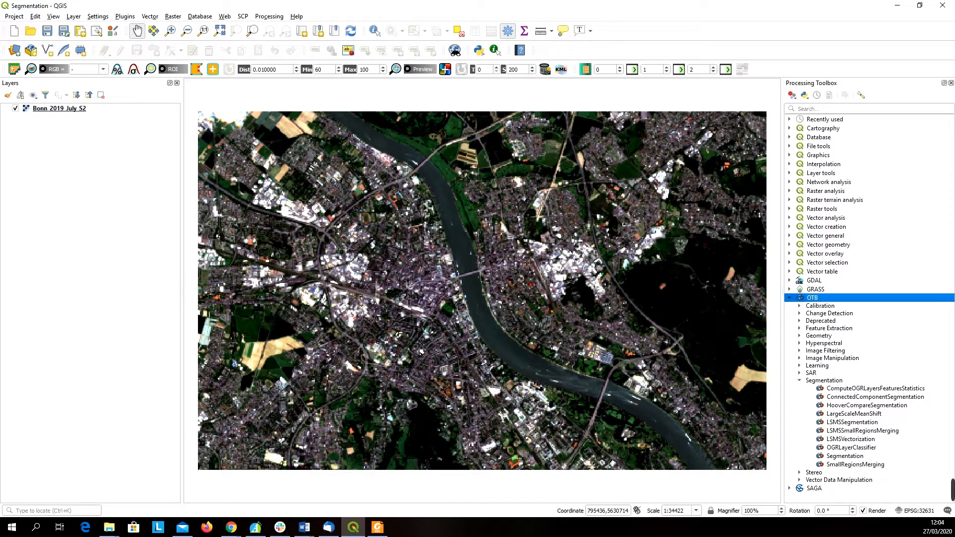
{"action": "left_click", "coordinate": [824, 379]}
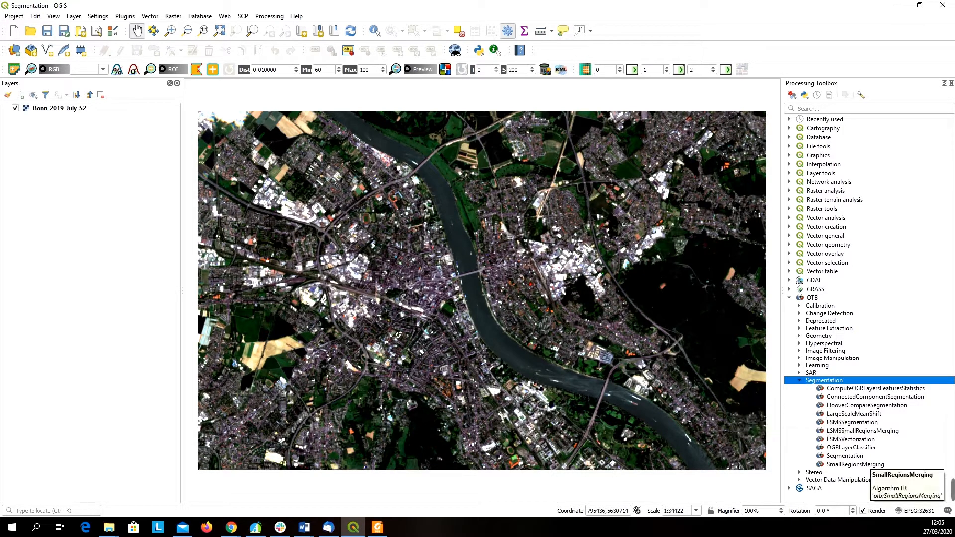
{"action": "mouse_move", "coordinate": [844, 456]}
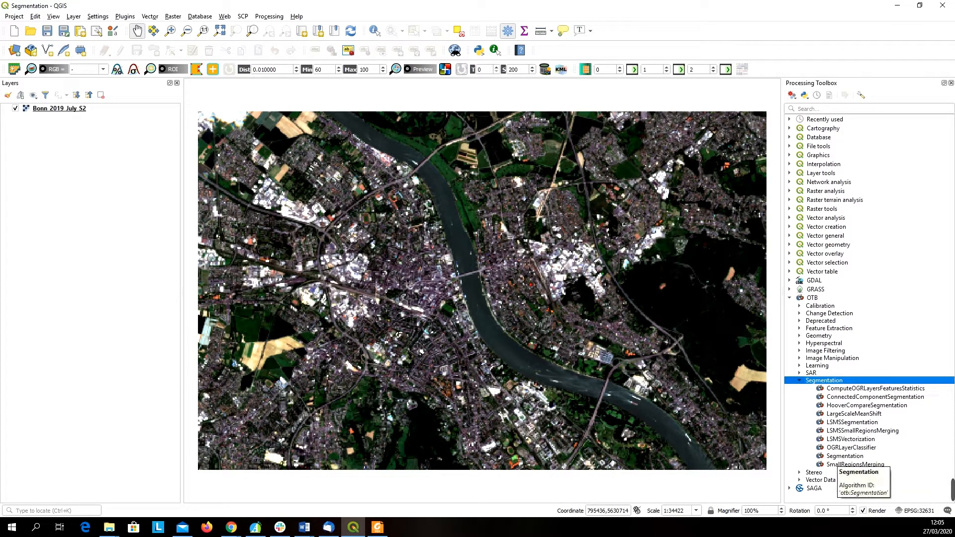
{"action": "left_click", "coordinate": [845, 455]}
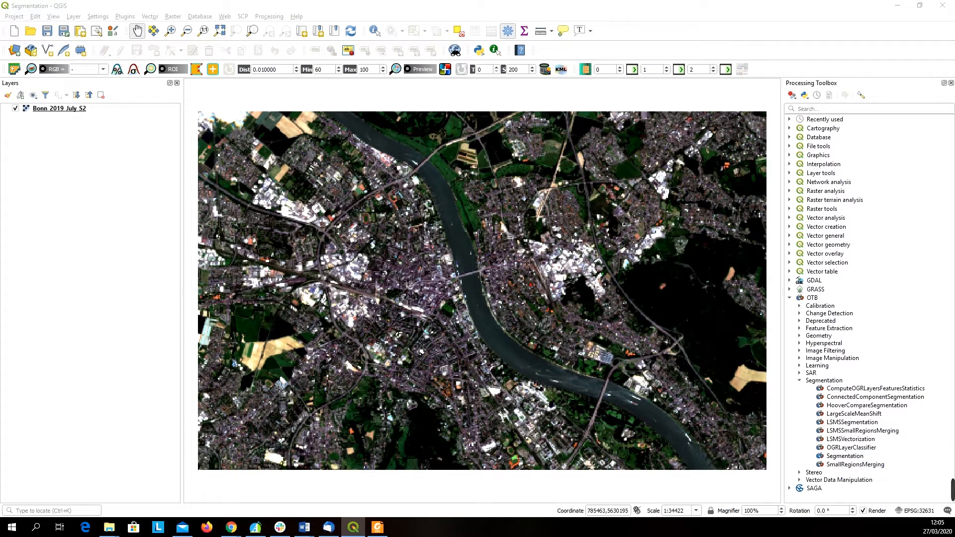
{"action": "double_click", "coordinate": [844, 455]}
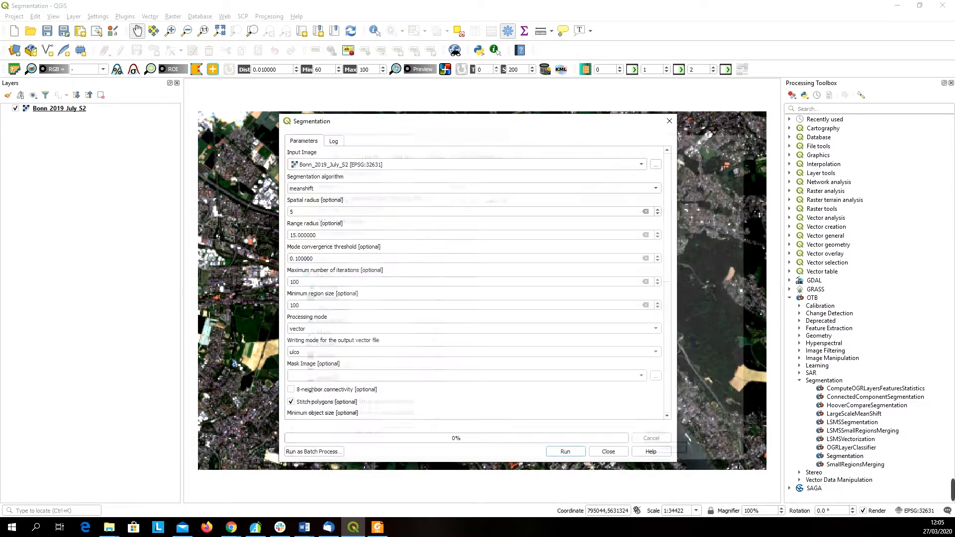
{"action": "left_click", "coordinate": [465, 164]}
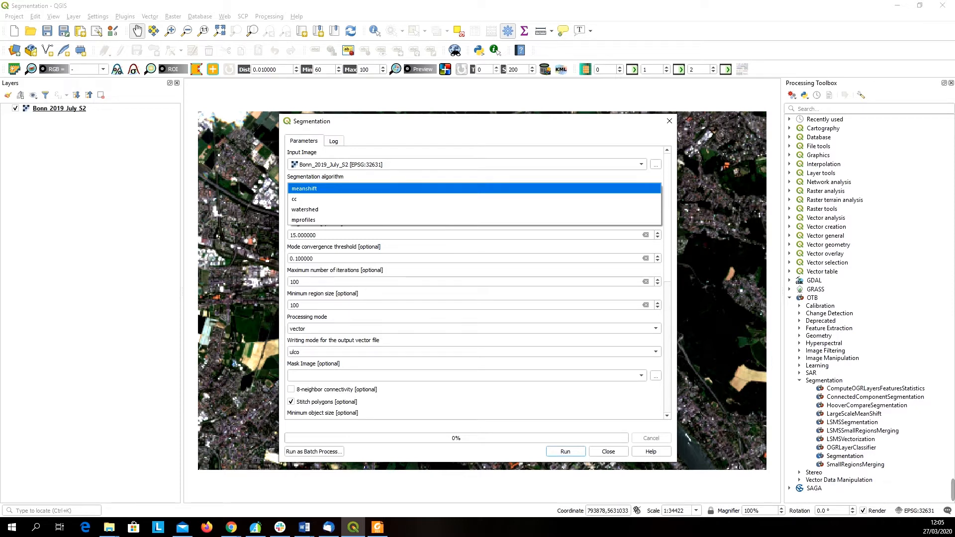
{"action": "left_click", "coordinate": [304, 188]}
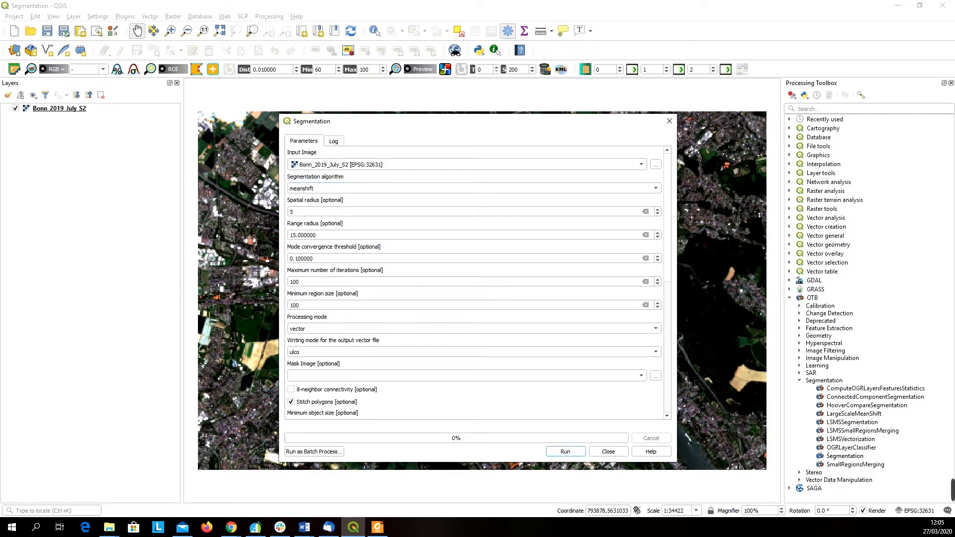
{"action": "mouse_move", "coordinate": [334, 187]}
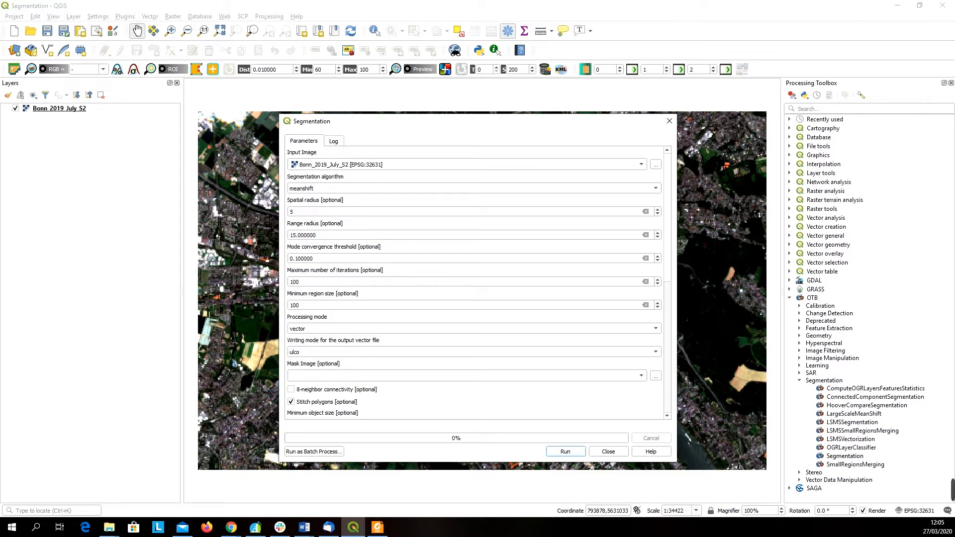
{"action": "mouse_move", "coordinate": [341, 211]}
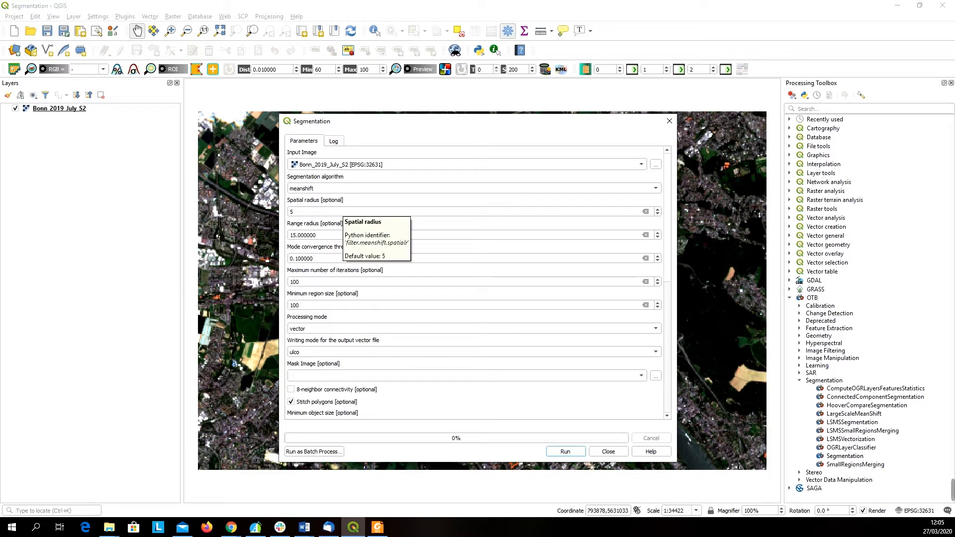
{"action": "mouse_move", "coordinate": [333, 258]}
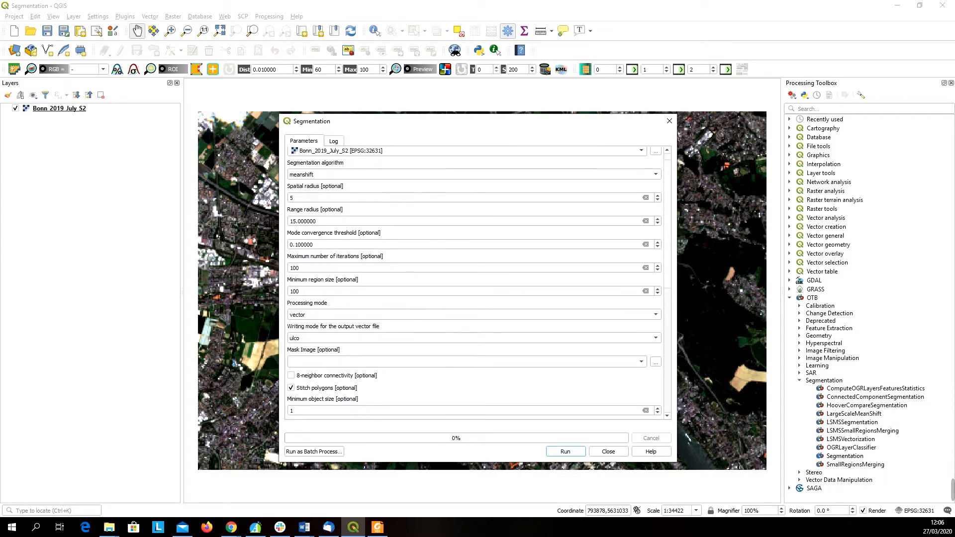
Choose Save to File for the segmentation's Output vector file
{"action": "scroll", "scroll_direction": "down", "scroll_amount": 3}
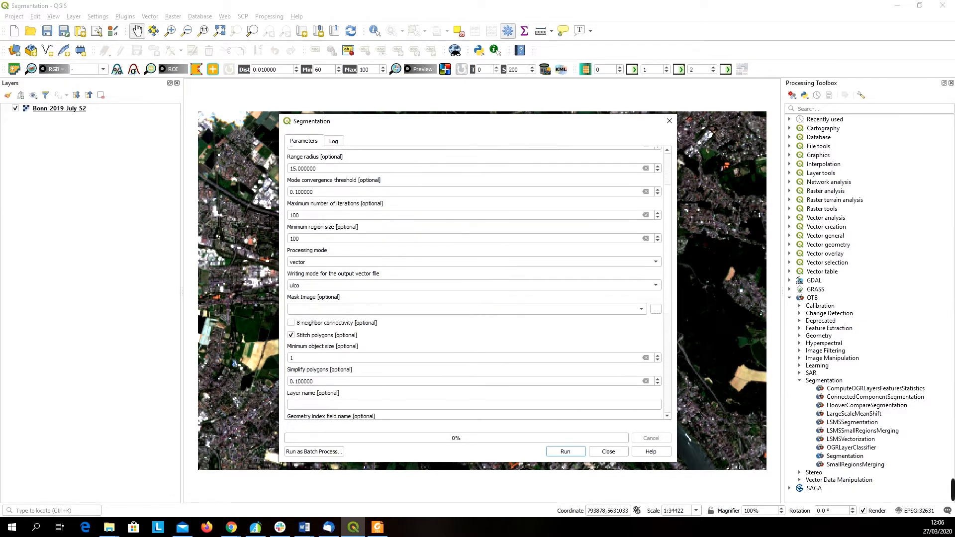
{"action": "scroll", "scroll_direction": "down", "scroll_amount": 3}
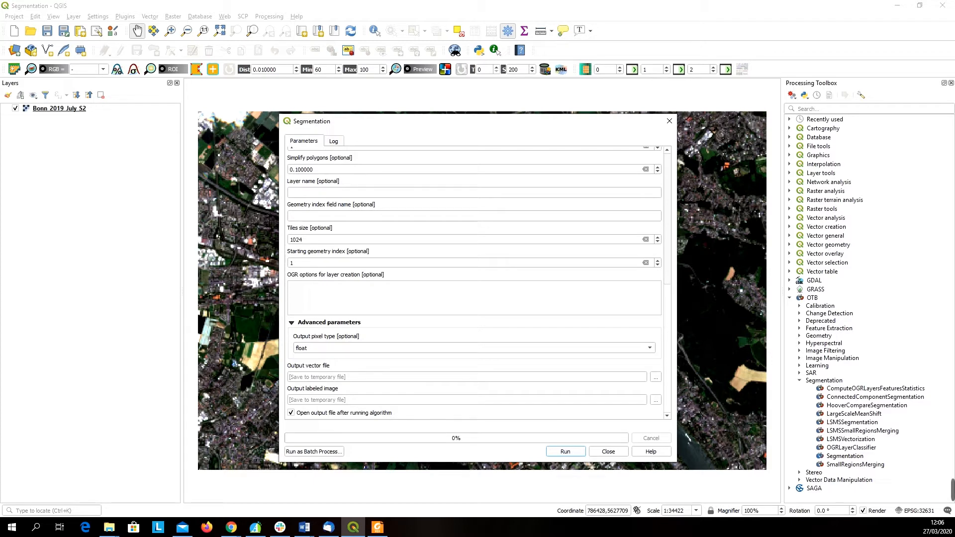
{"action": "left_click", "coordinate": [655, 376]}
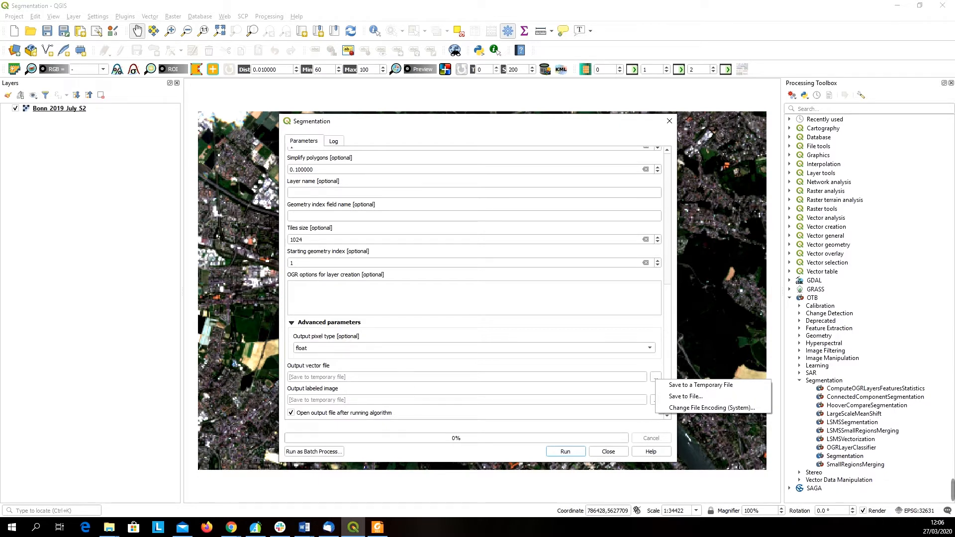
{"action": "left_click", "coordinate": [655, 376]}
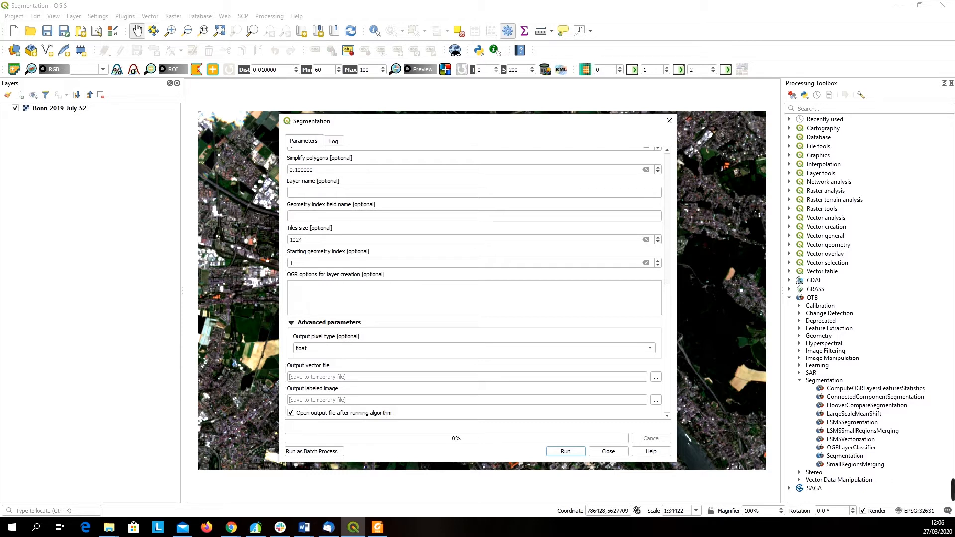
{"action": "left_click", "coordinate": [656, 399]}
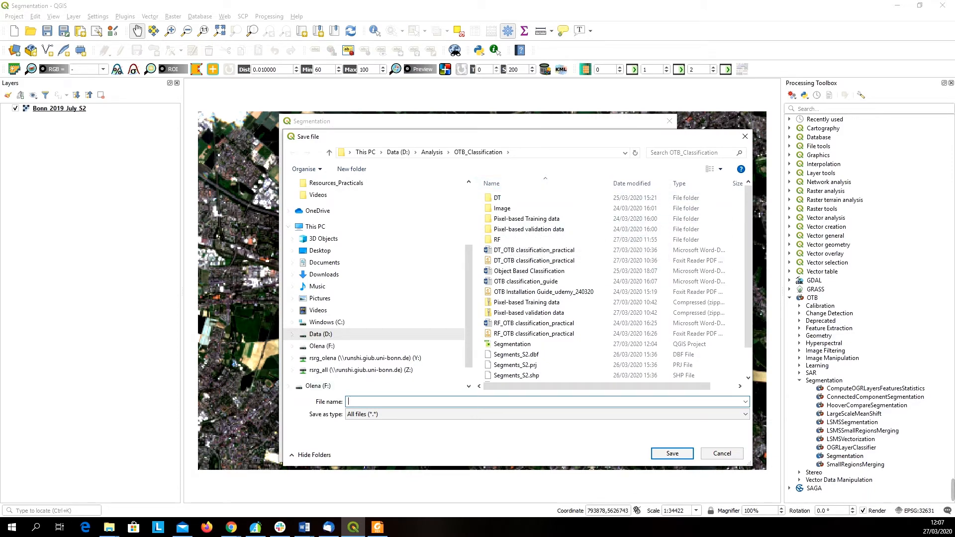
Name the output Segments_S2_Bonn.shp, adding the .shp extension after the invalid-name warning
{"action": "type", "text": "Segments_S2_B"}
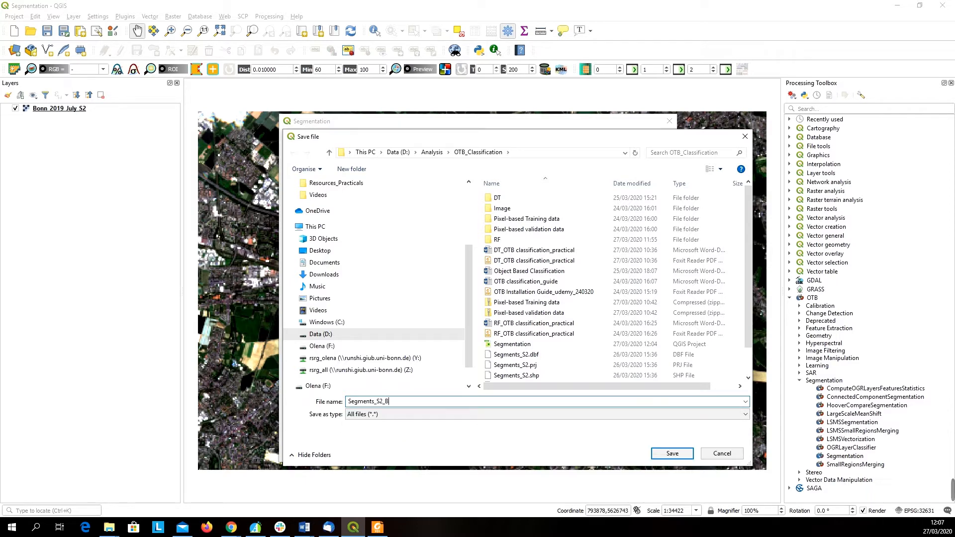
{"action": "type", "text": "onn"}
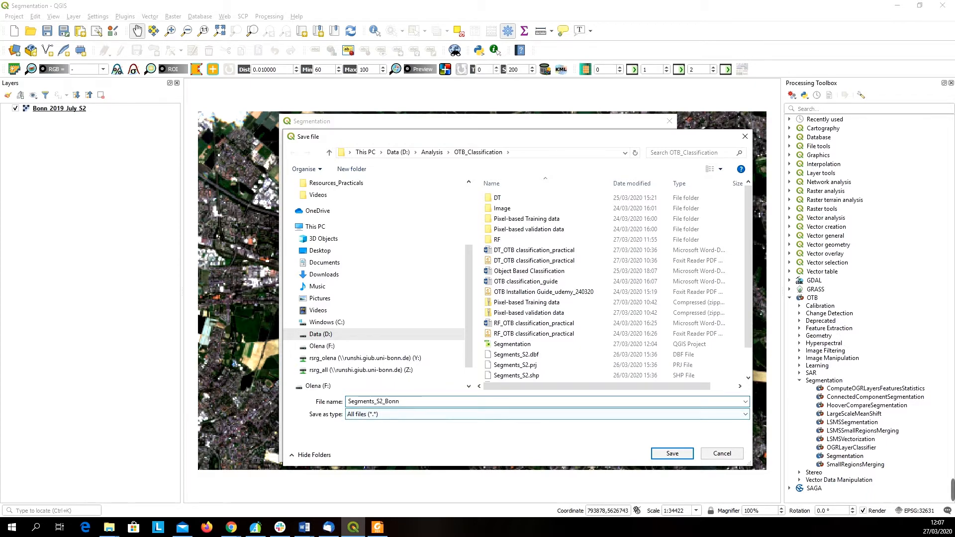
{"action": "left_click", "coordinate": [671, 453]}
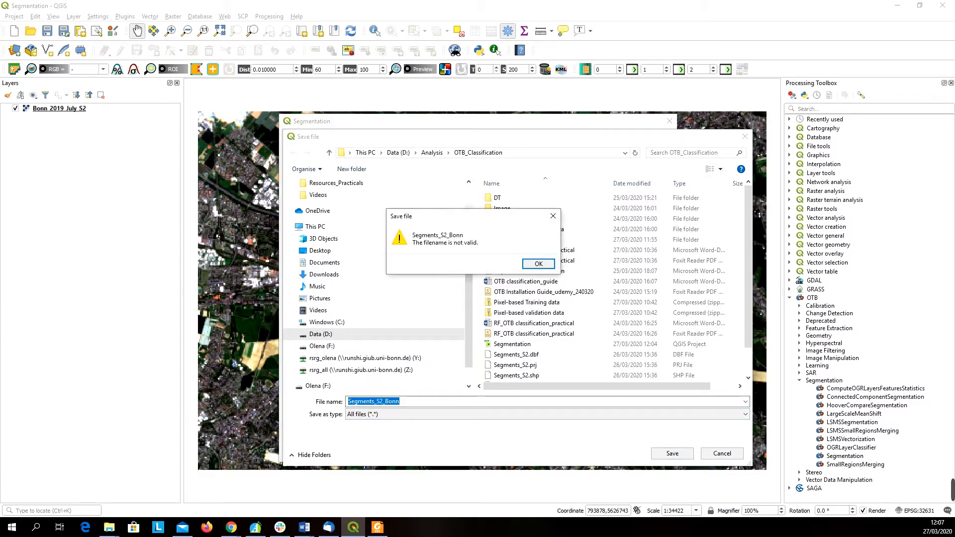
{"action": "left_click", "coordinate": [537, 264]}
{"action": "type", "text": ".shp"}
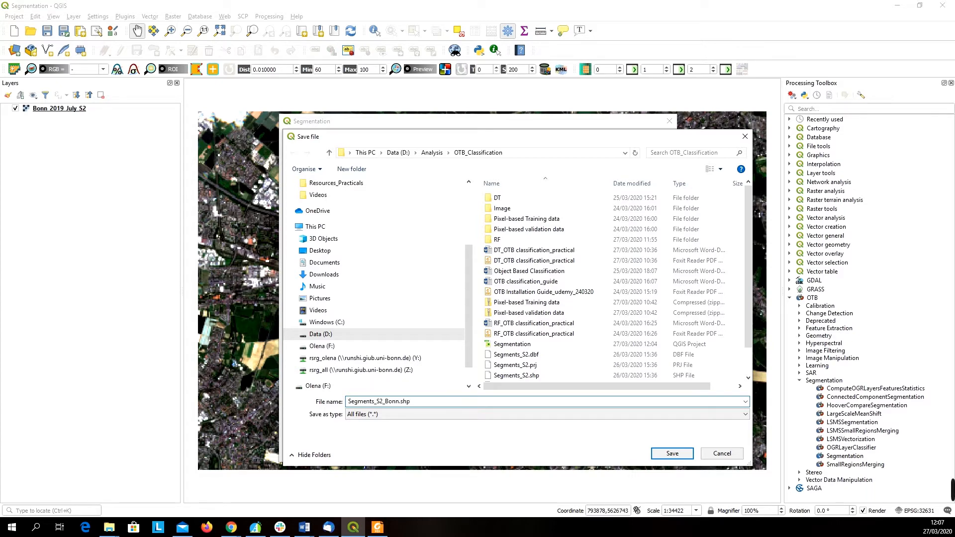
{"action": "double_click", "coordinate": [401, 400]}
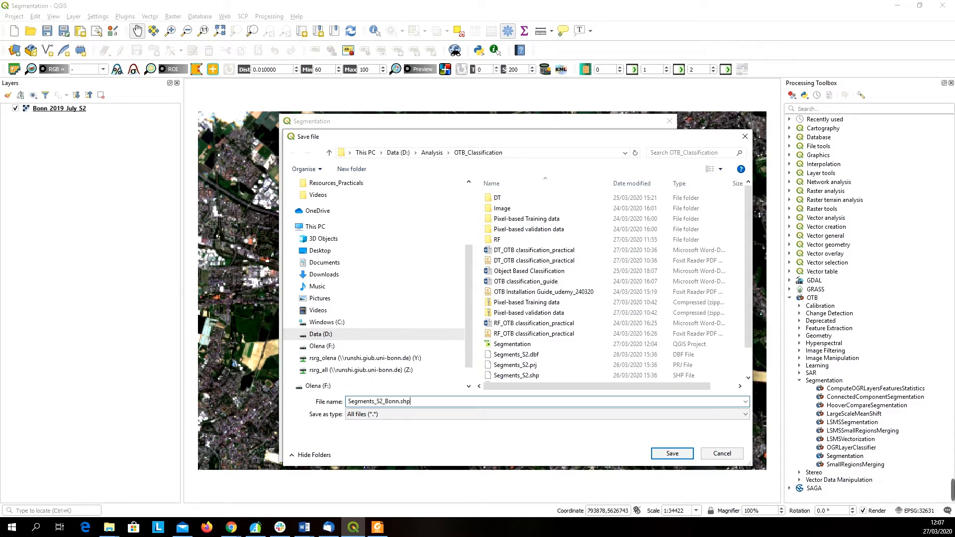
{"action": "left_click", "coordinate": [670, 453]}
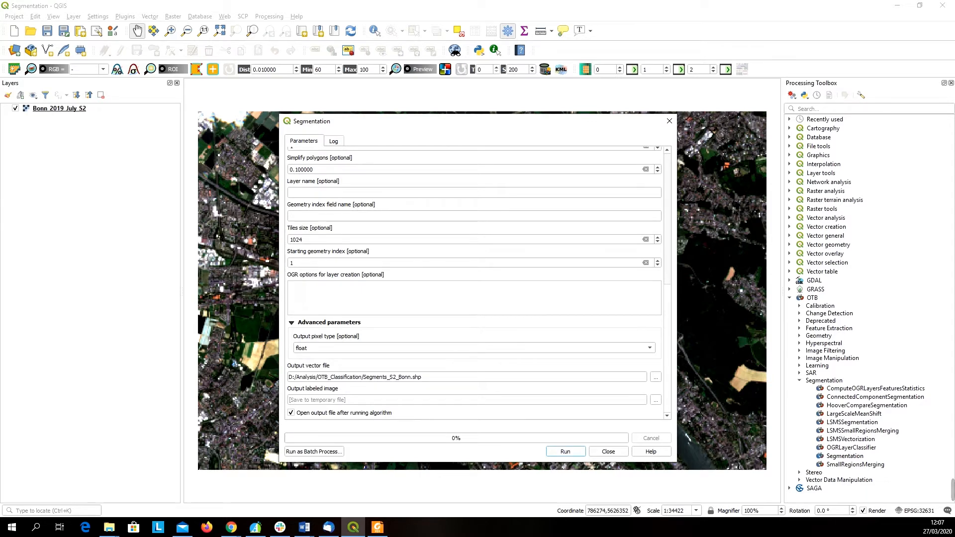
Run the meanshift segmentation to produce Segments_S2_Bonn.shp, then close the tool
{"action": "left_click", "coordinate": [564, 451]}
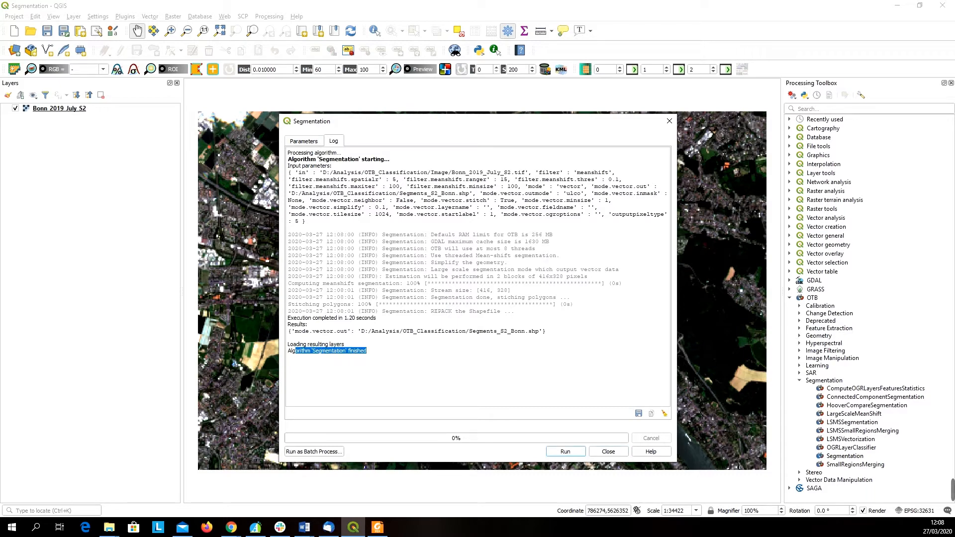
{"action": "left_click", "coordinate": [607, 451]}
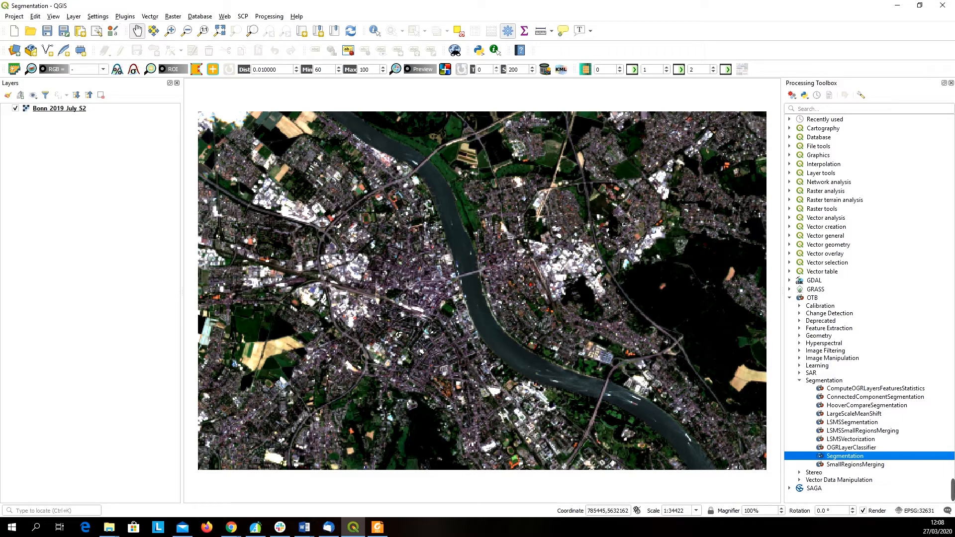
Add the Segments_S2_Bonn.shp shapefile as a vector layer to the project
{"action": "left_click", "coordinate": [73, 16]}
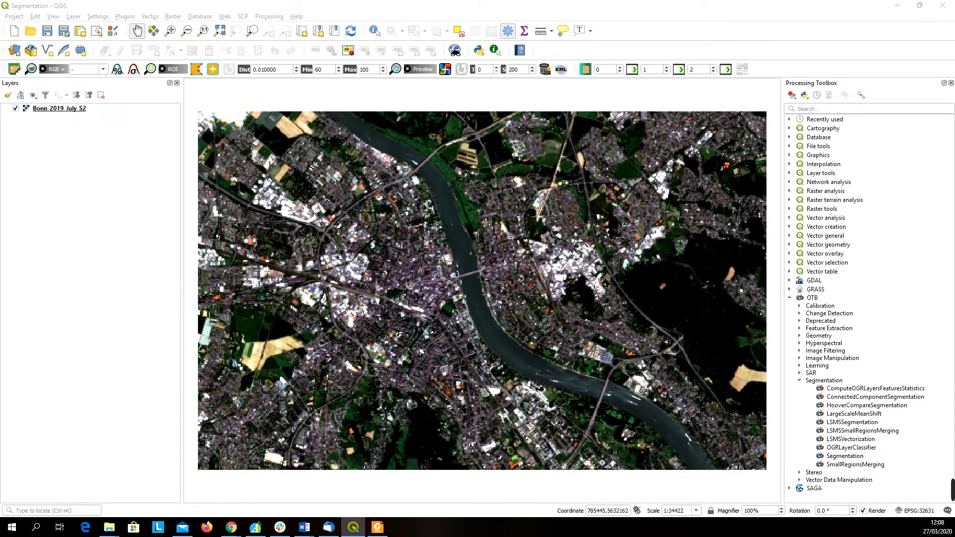
{"action": "left_click", "coordinate": [73, 16]}
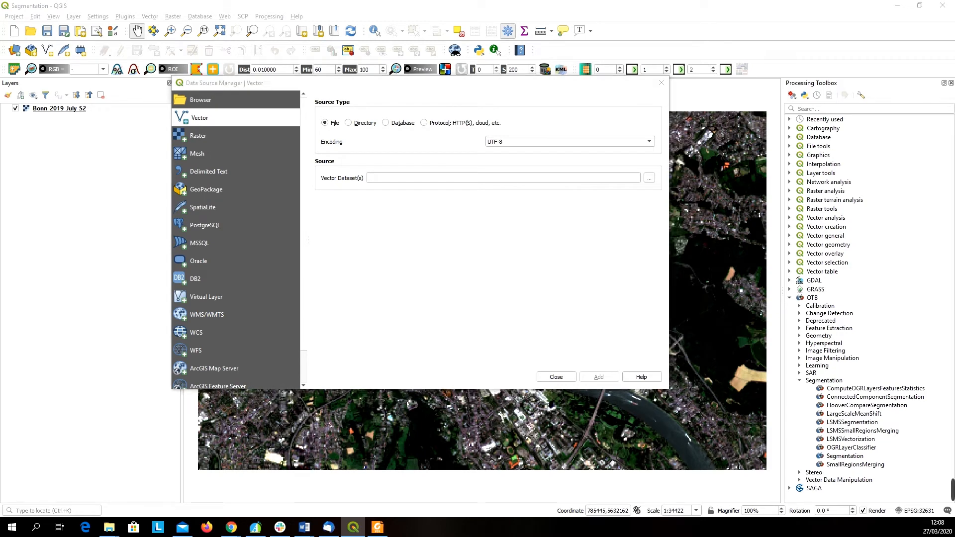
{"action": "left_click", "coordinate": [648, 177]}
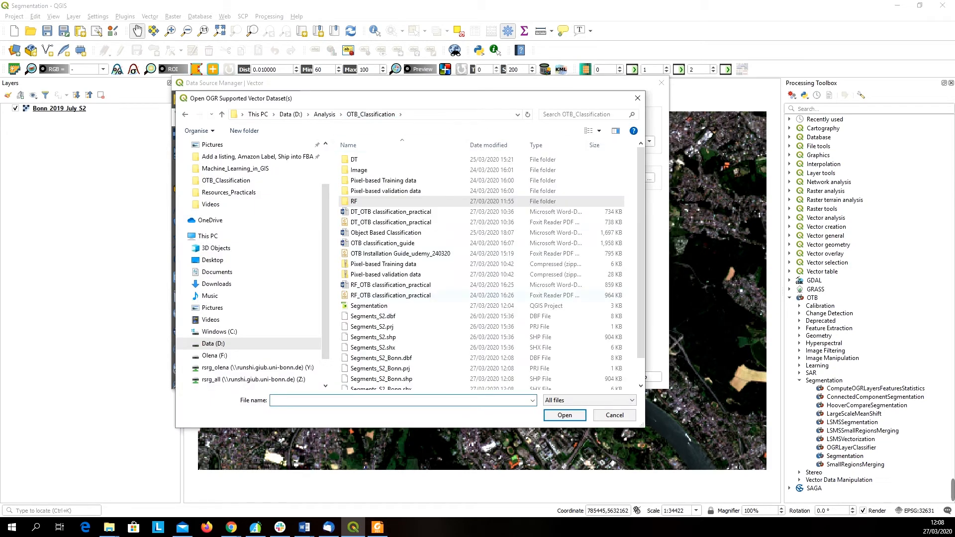
{"action": "scroll", "scroll_direction": "down", "scroll_amount": 3}
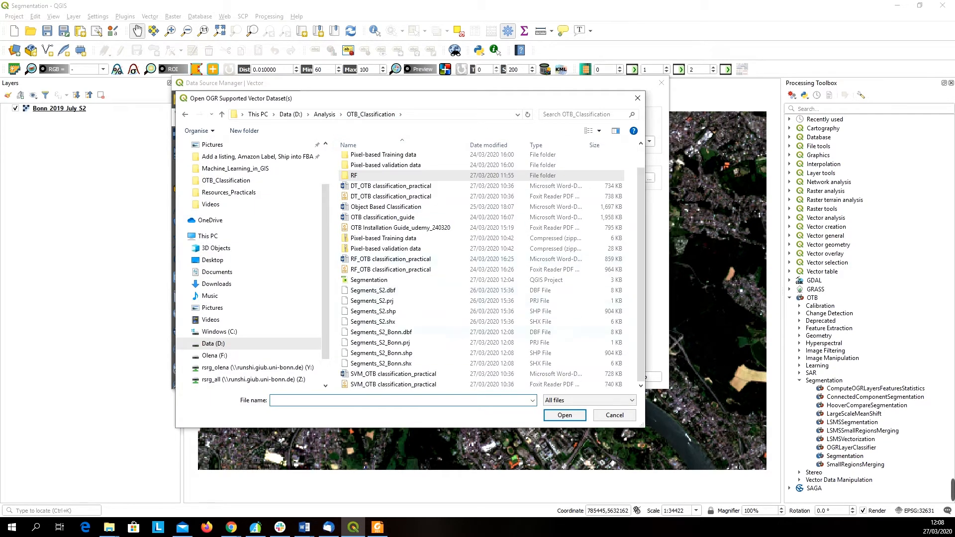
{"action": "left_click", "coordinate": [381, 352]}
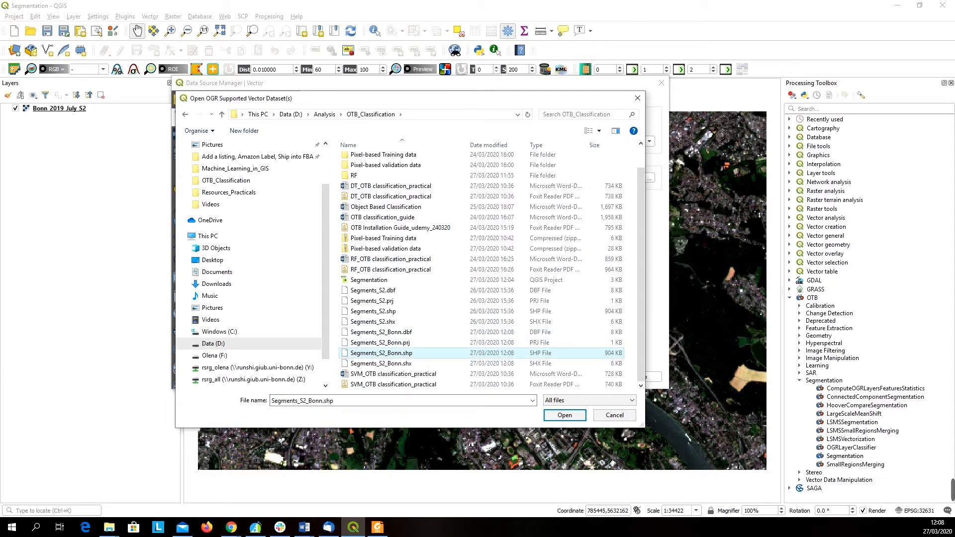
{"action": "mouse_move", "coordinate": [381, 353]}
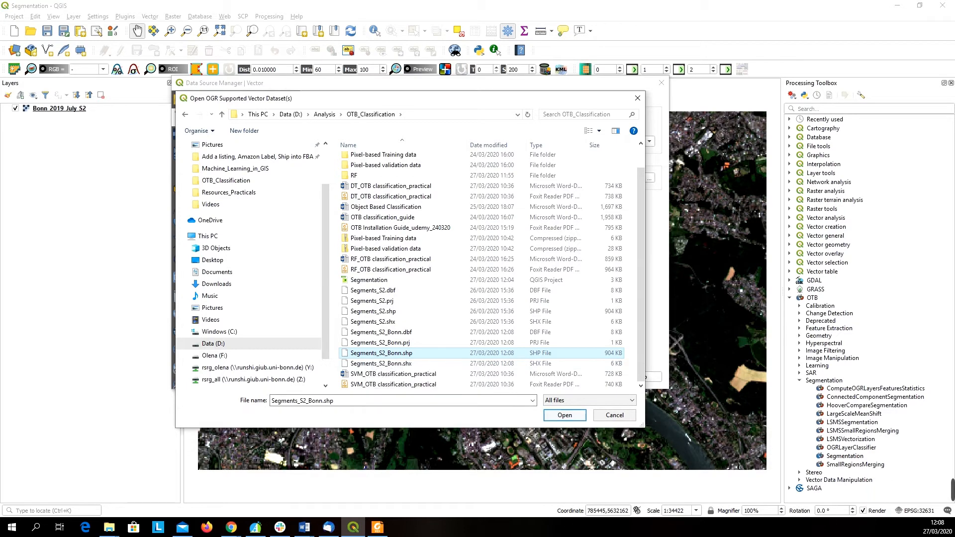
{"action": "left_click", "coordinate": [563, 415]}
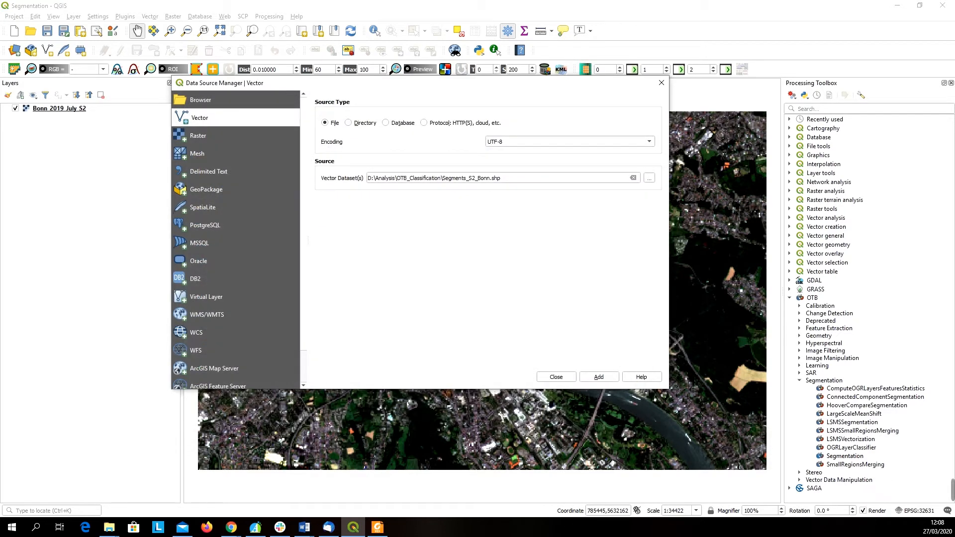
{"action": "left_click", "coordinate": [597, 376]}
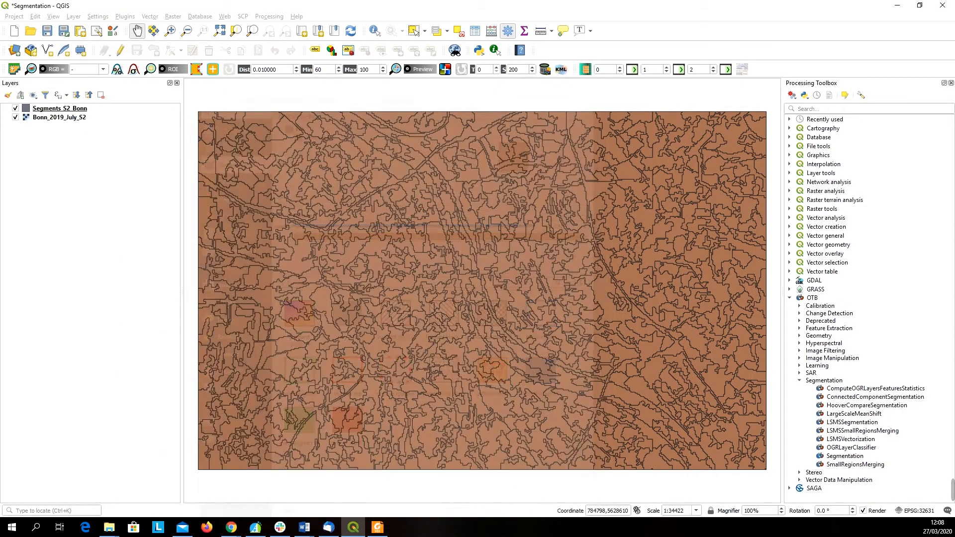
Open the Symbology properties of the Segments_S2_Bonn layer
{"action": "left_click", "coordinate": [59, 108]}
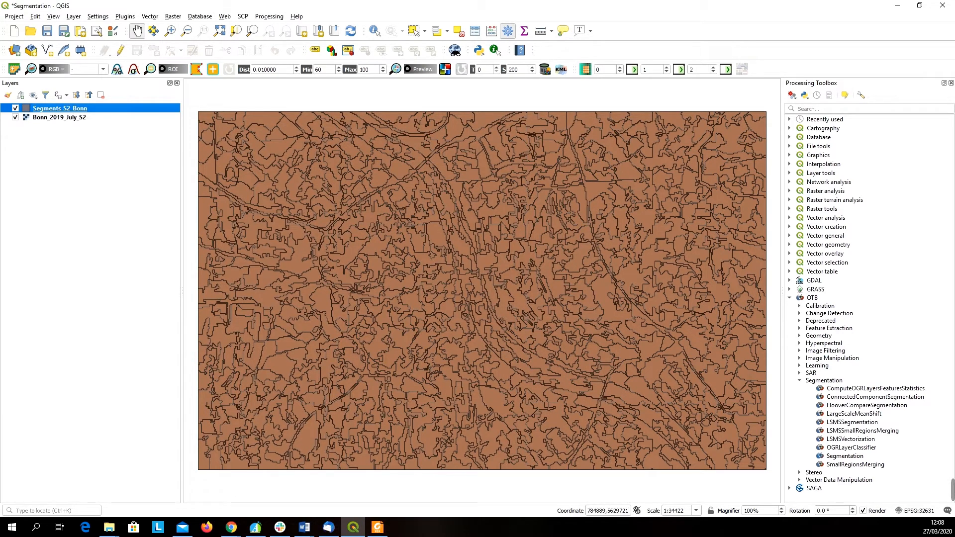
{"action": "mouse_move", "coordinate": [59, 108]}
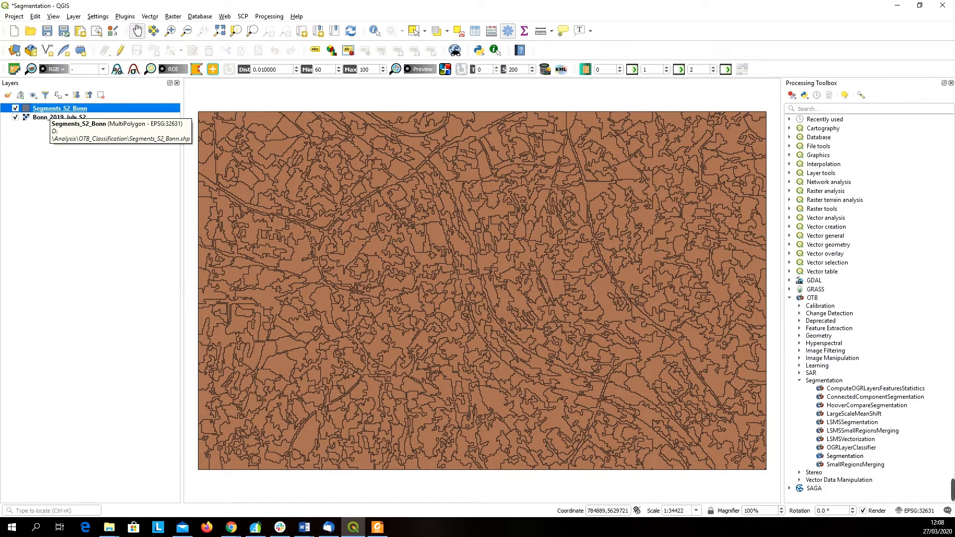
{"action": "double_click", "coordinate": [59, 108]}
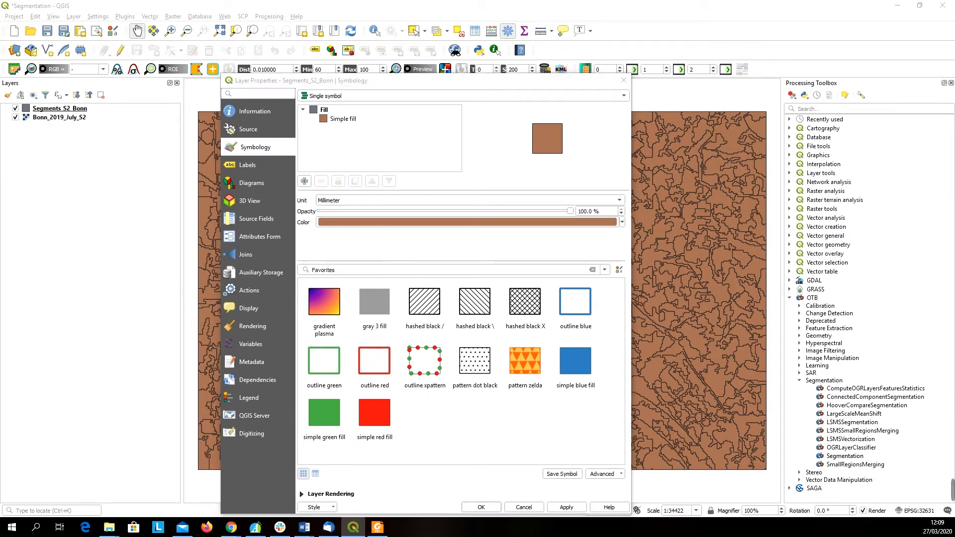
Apply the 'outline red' favourite style and set the Simple line stroke width to 0.16
{"action": "left_click", "coordinate": [466, 222]}
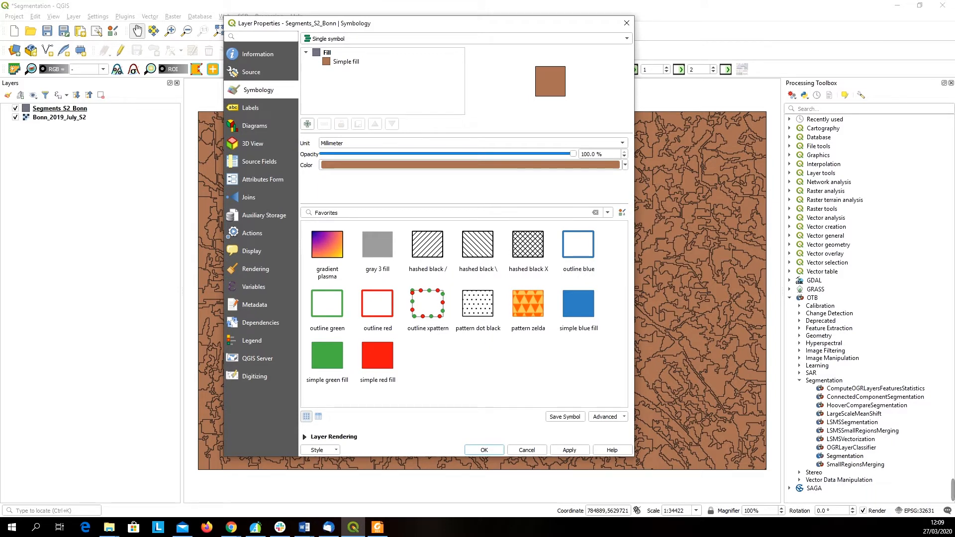
{"action": "left_click", "coordinate": [377, 303]}
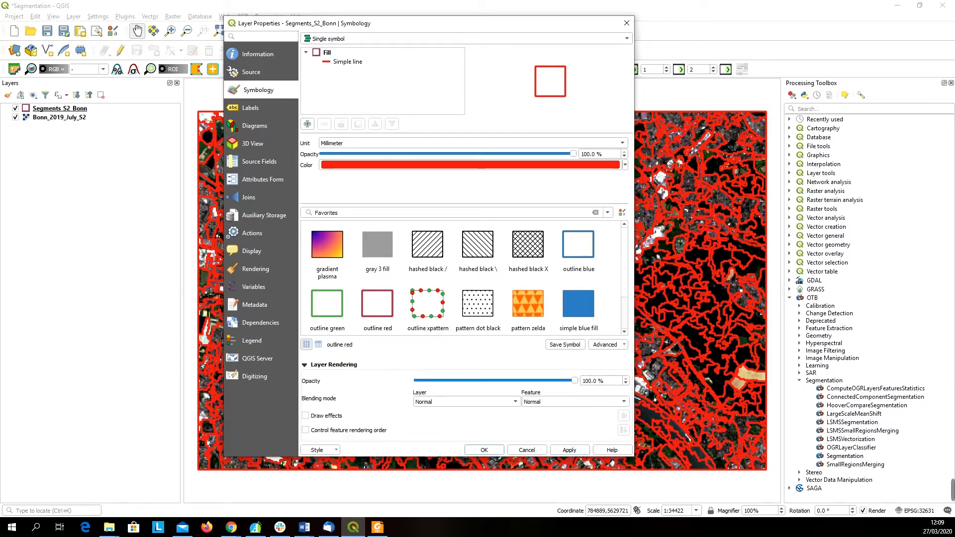
{"action": "scroll", "scroll_direction": "down", "scroll_amount": 3}
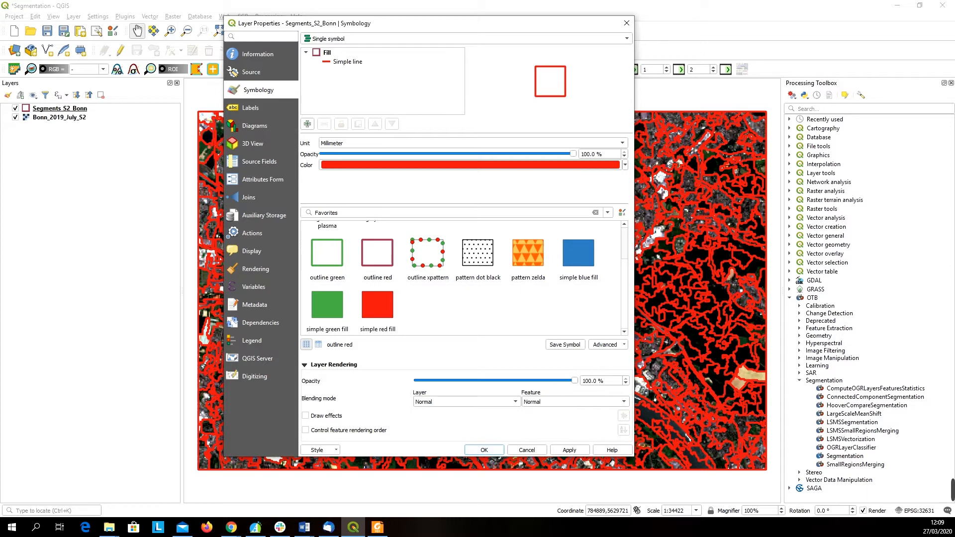
{"action": "left_click", "coordinate": [347, 62]}
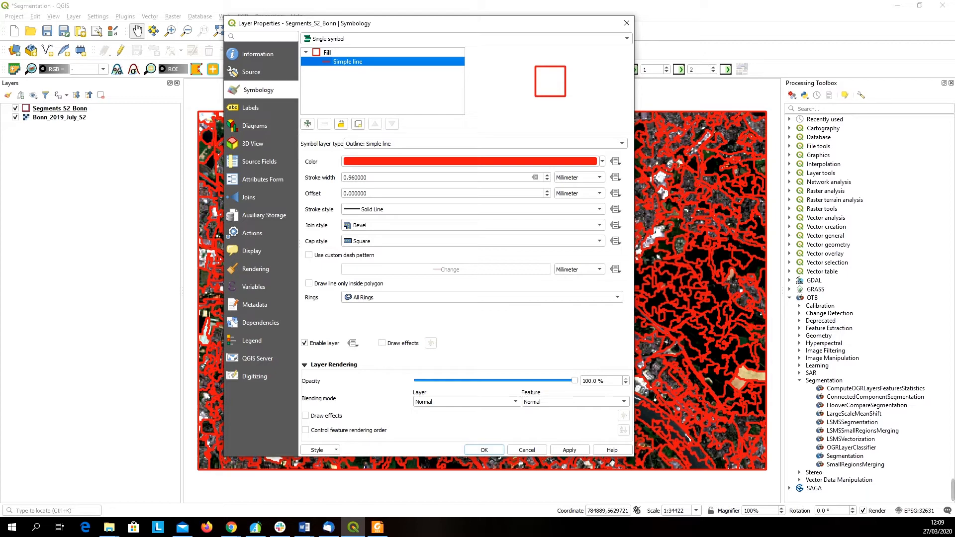
{"action": "type", "text": "0.160000"}
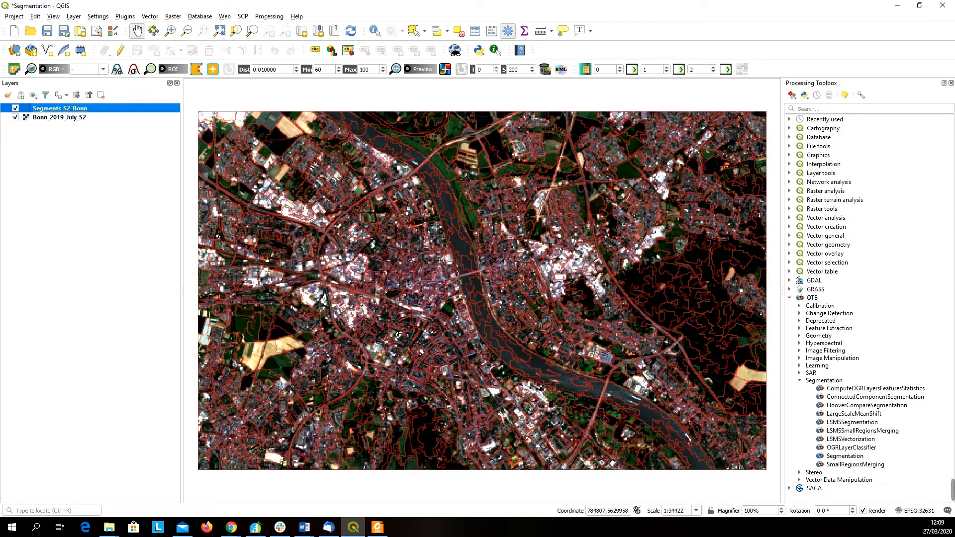
Toggle Bonn_2019_July_S2 off and on twice, then zoom into the river and bridges
{"action": "left_click", "coordinate": [14, 117]}
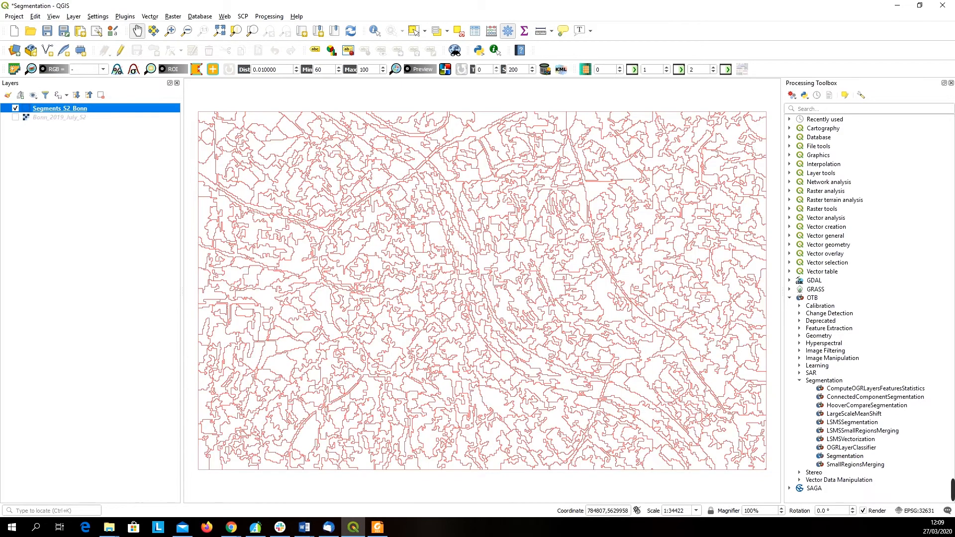
{"action": "left_click", "coordinate": [15, 117]}
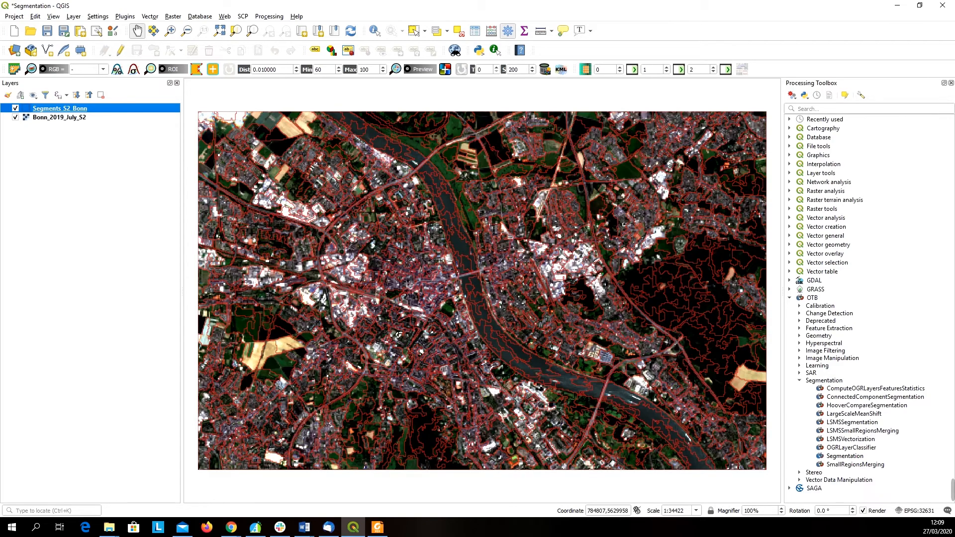
{"action": "left_click", "coordinate": [15, 117]}
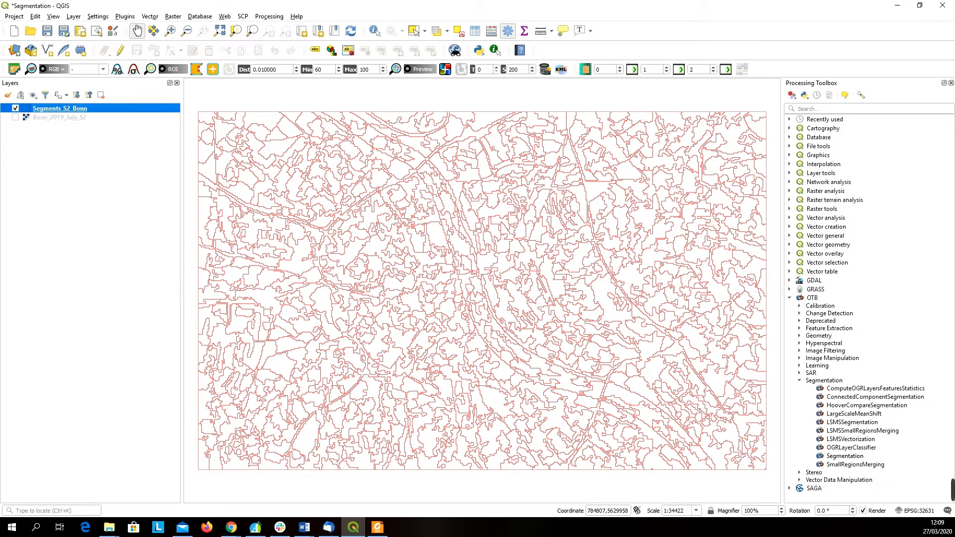
{"action": "left_click", "coordinate": [15, 118]}
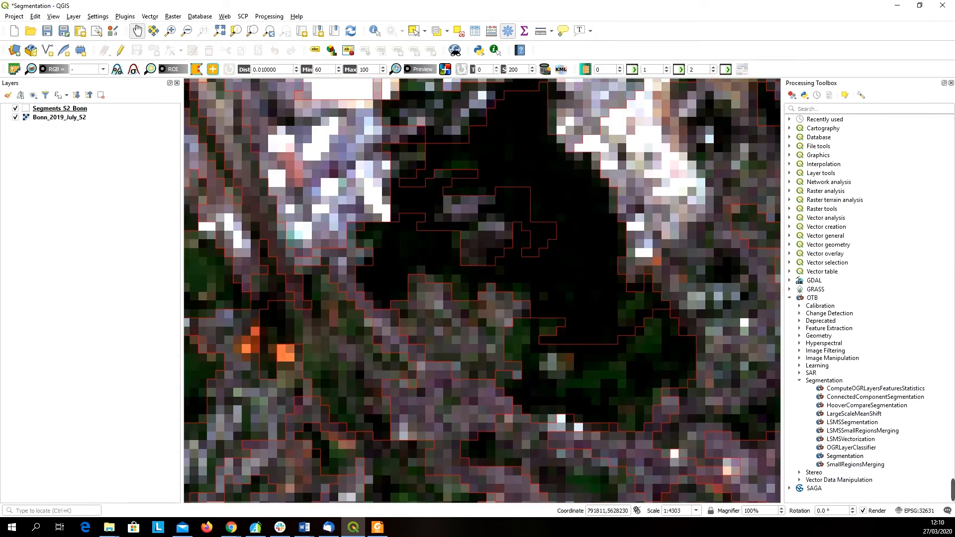
{"action": "scroll", "scroll_direction": "down", "scroll_amount": 3}
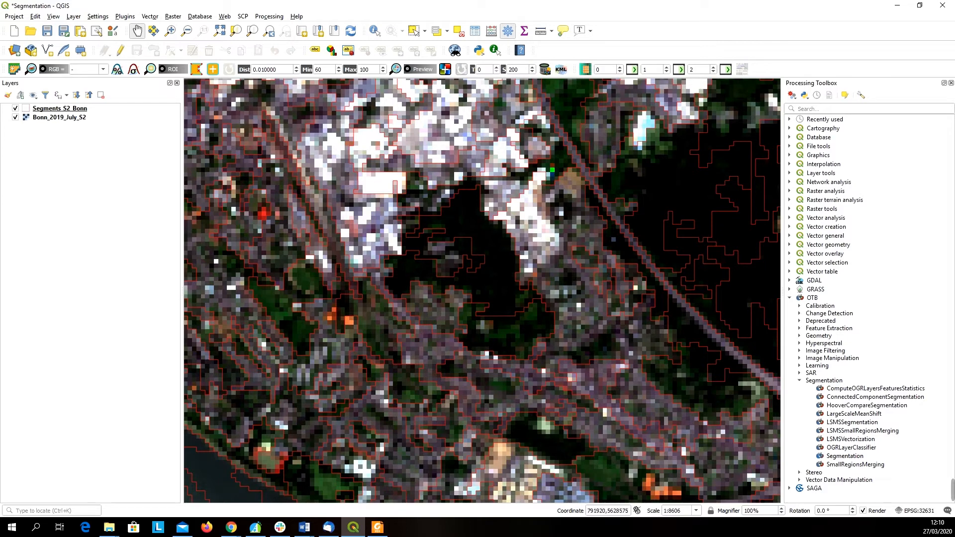
{"action": "scroll", "scroll_direction": "down", "scroll_amount": 3}
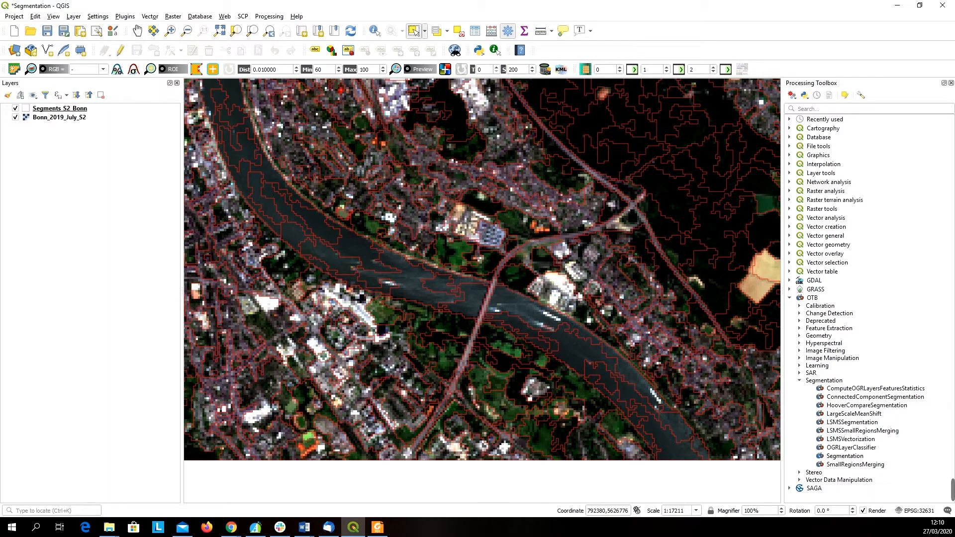
Identify segments near the river bridge, listing attributes of segment DN 522 along the bridge approach
{"action": "left_click", "coordinate": [475, 262]}
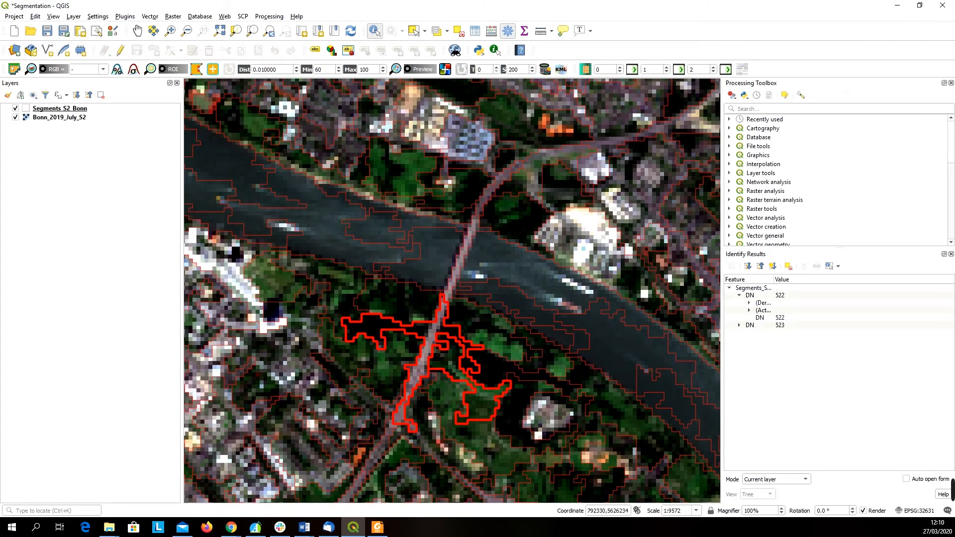
{"action": "scroll", "scroll_direction": "down", "scroll_amount": 3}
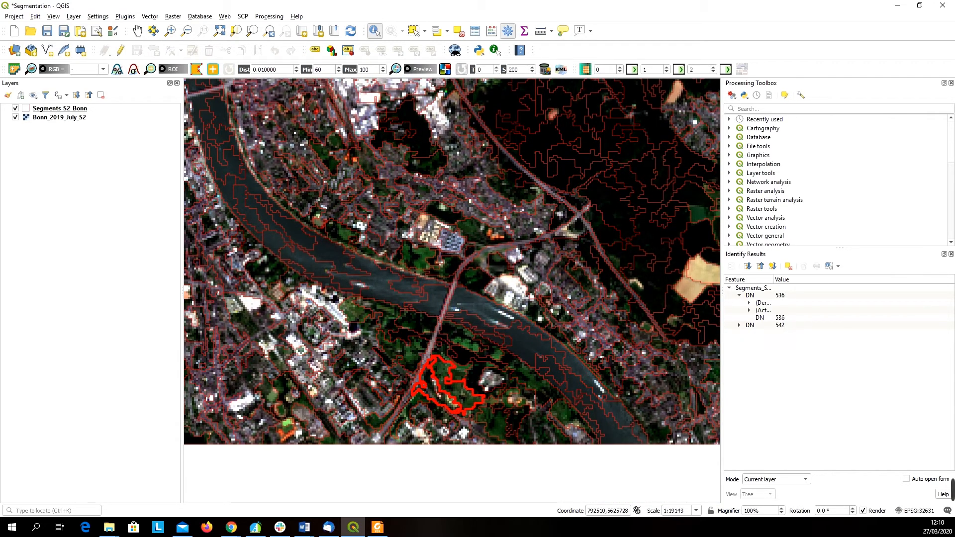
{"action": "left_click", "coordinate": [429, 338]}
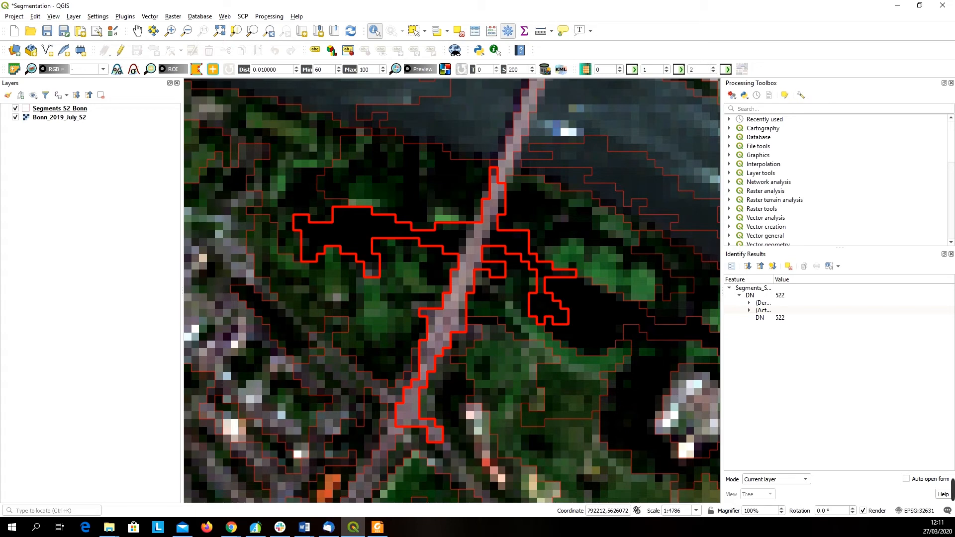
{"action": "scroll", "scroll_direction": "down", "scroll_amount": 3}
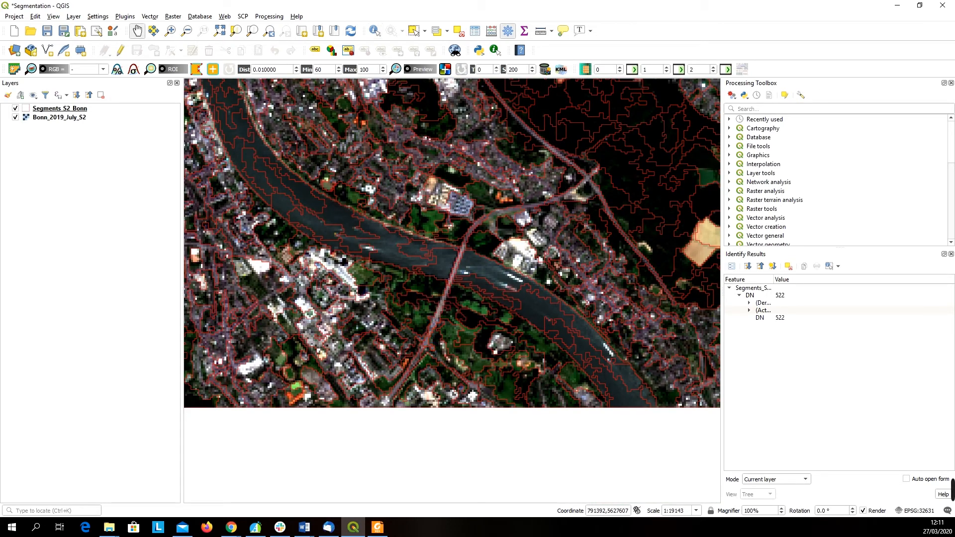
Zoom out to the full segmented Bonn image, then zoom into the city centre by the river
{"action": "scroll", "scroll_direction": "down", "scroll_amount": 3}
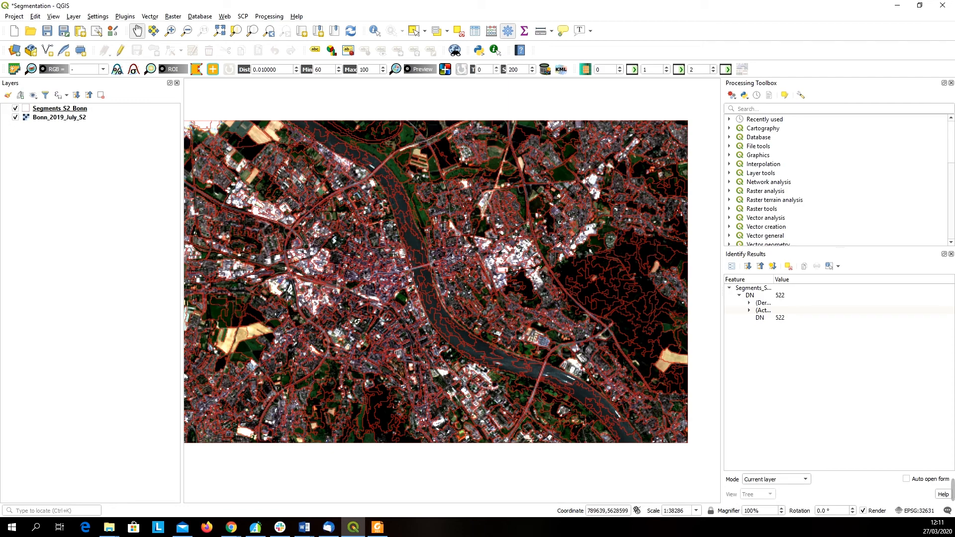
{"action": "scroll", "scroll_direction": "up", "scroll_amount": 3}
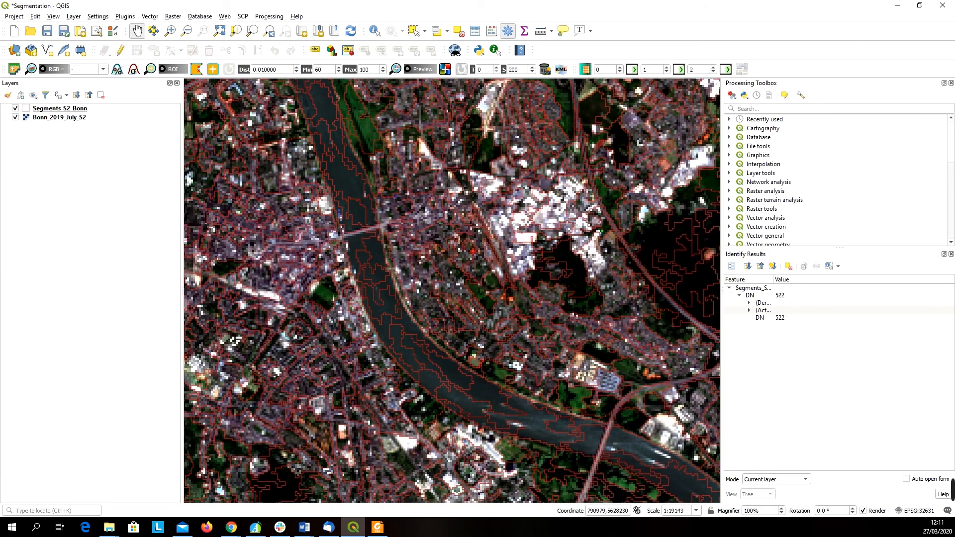